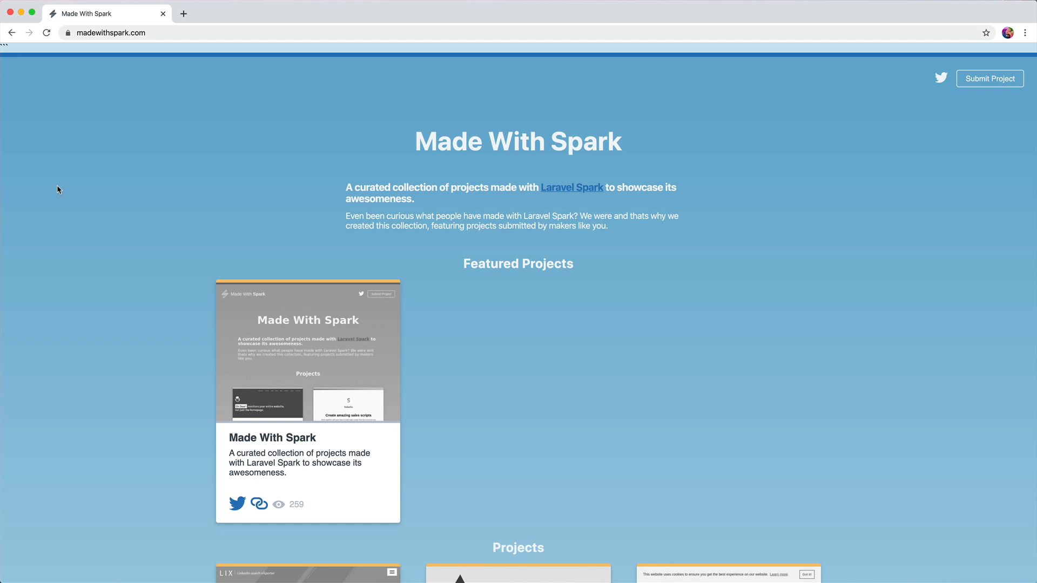
mouse_move(62, 183)
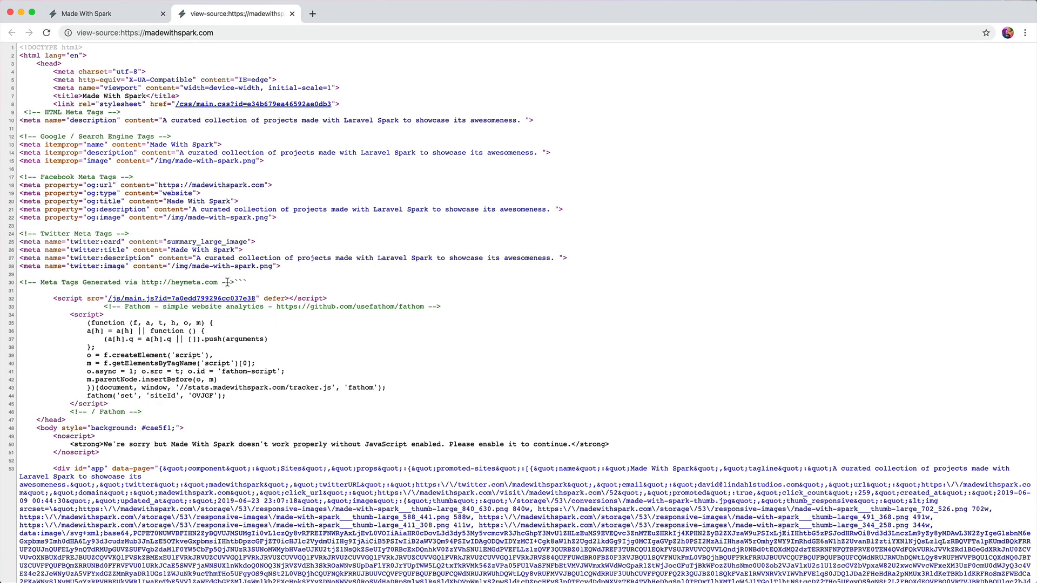
mouse_move(268, 290)
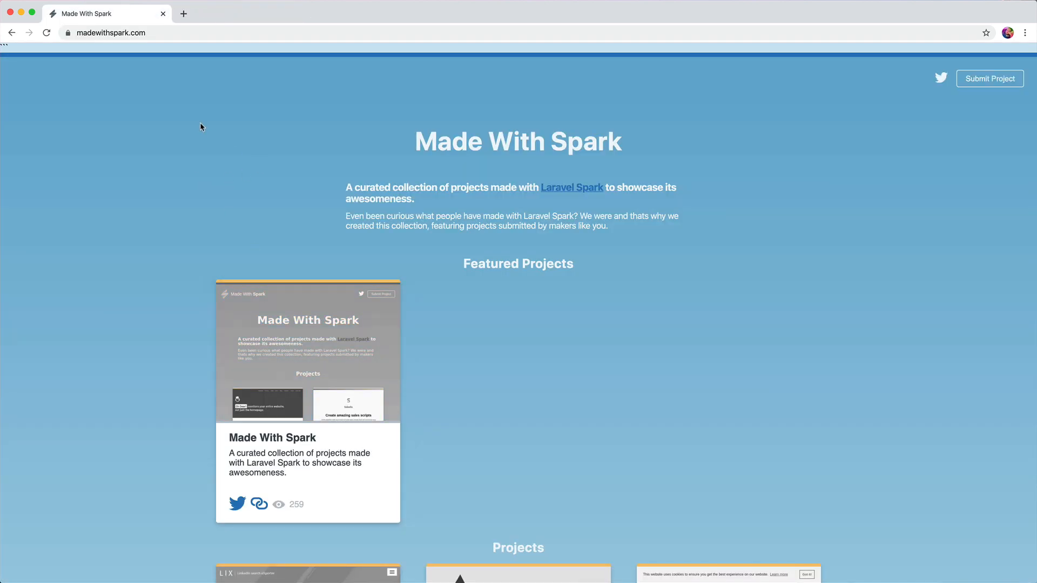
mouse_move(362, 124)
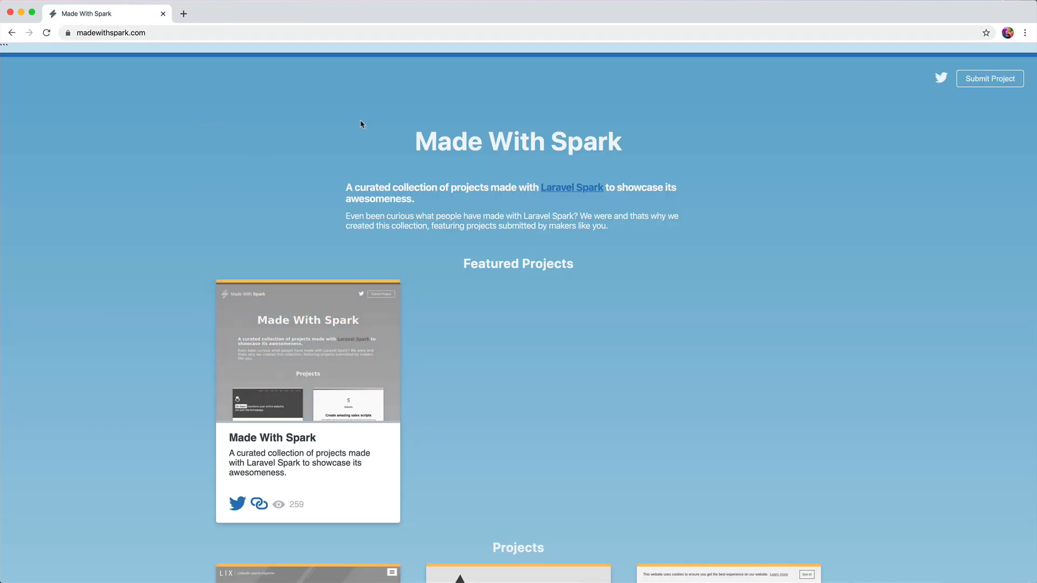
mouse_move(670, 201)
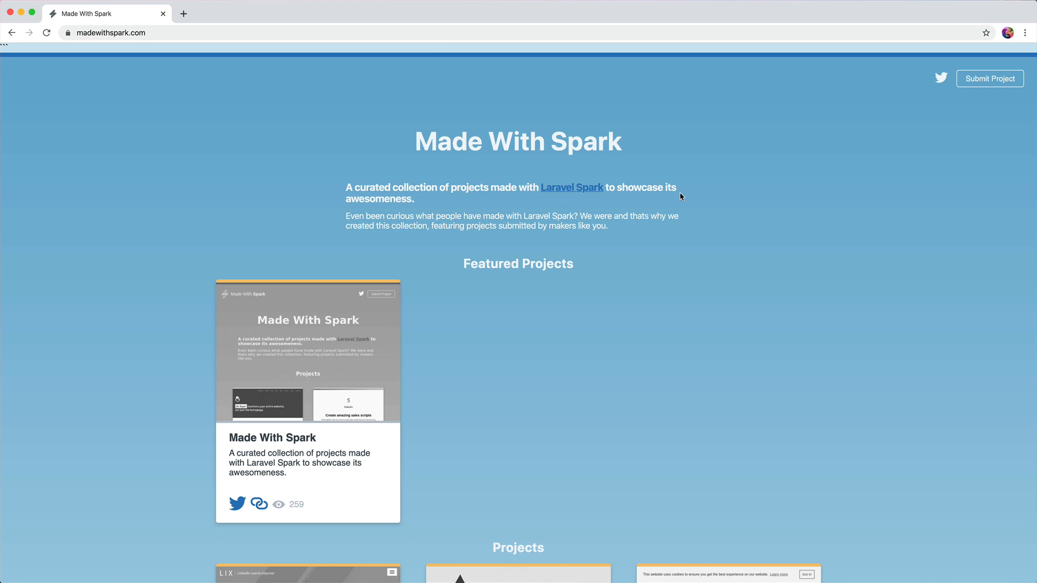
mouse_move(427, 201)
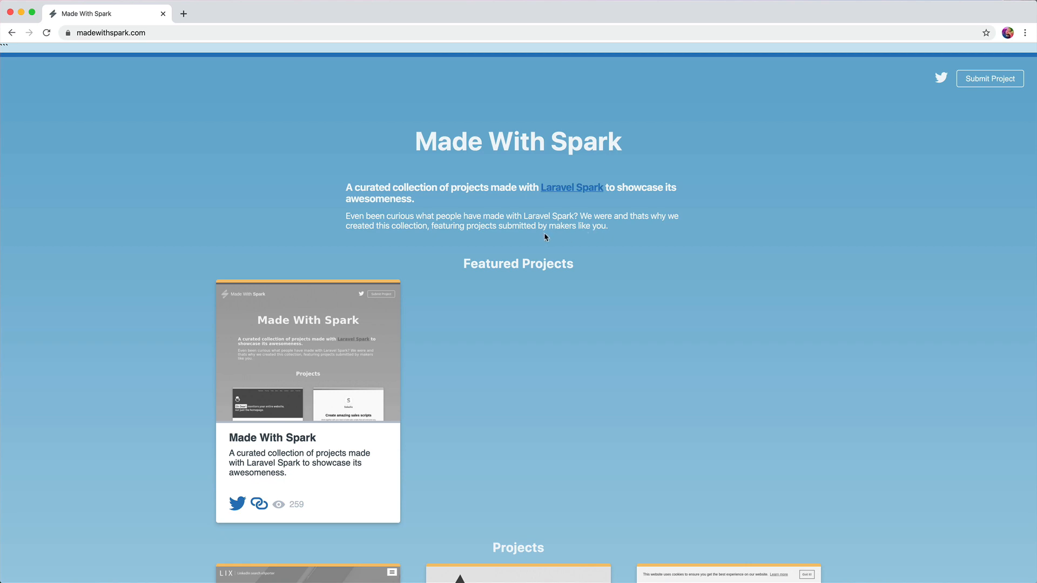
Scroll down to inspect the Made With Spark homepage
scroll(down, 3)
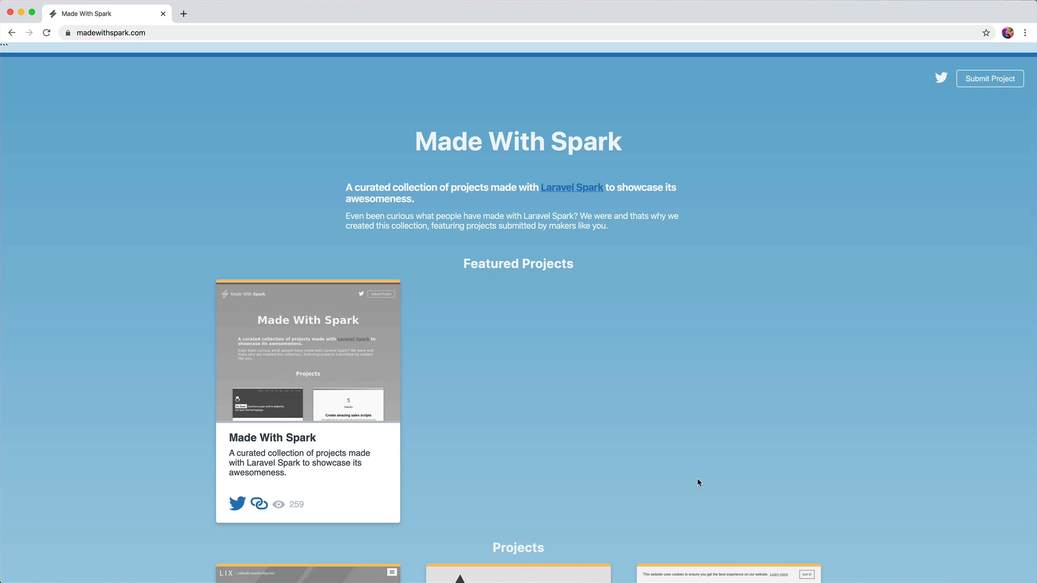
mouse_move(821, 307)
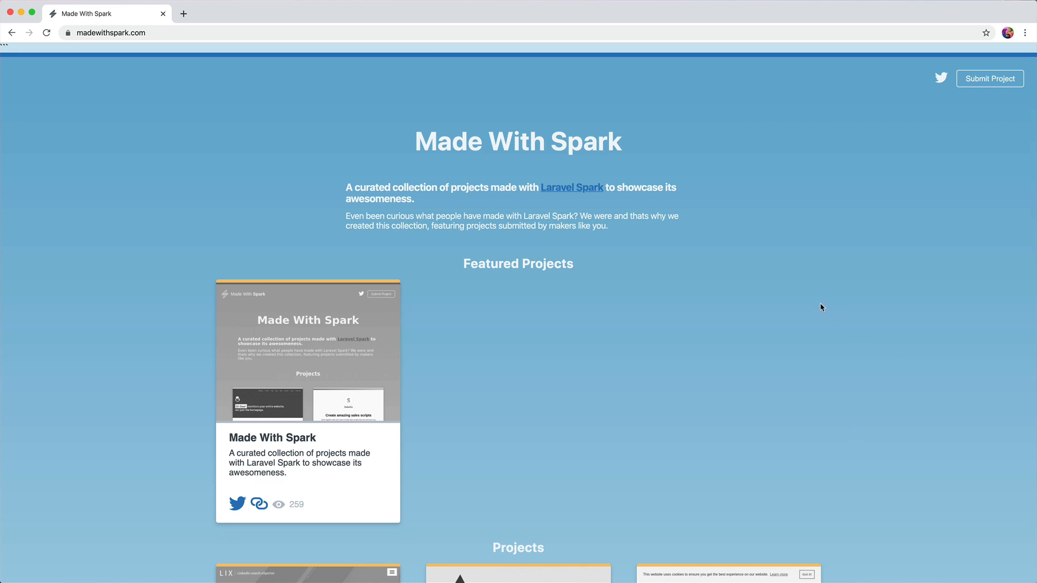
mouse_move(783, 303)
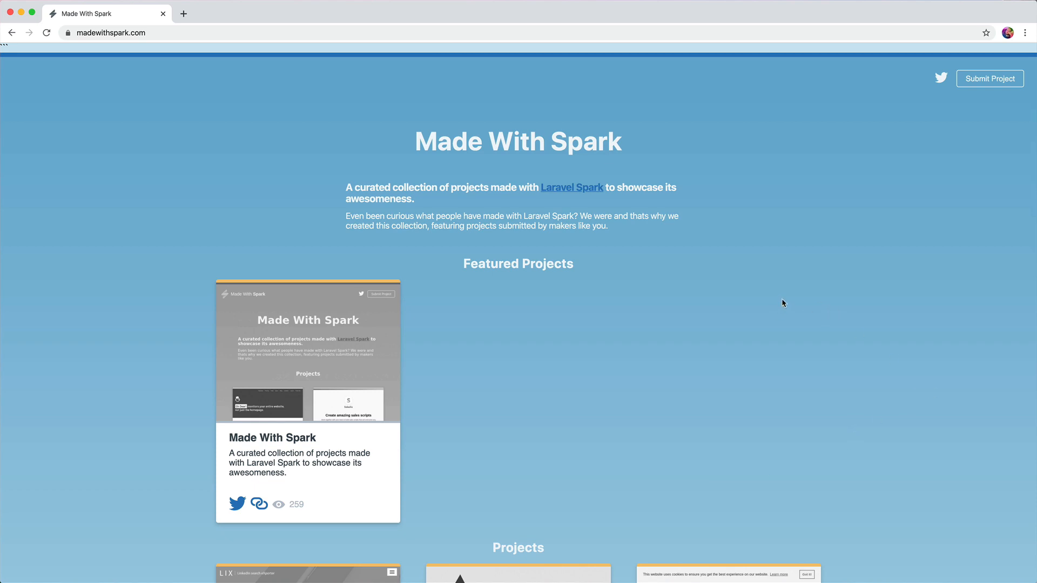
mouse_move(739, 332)
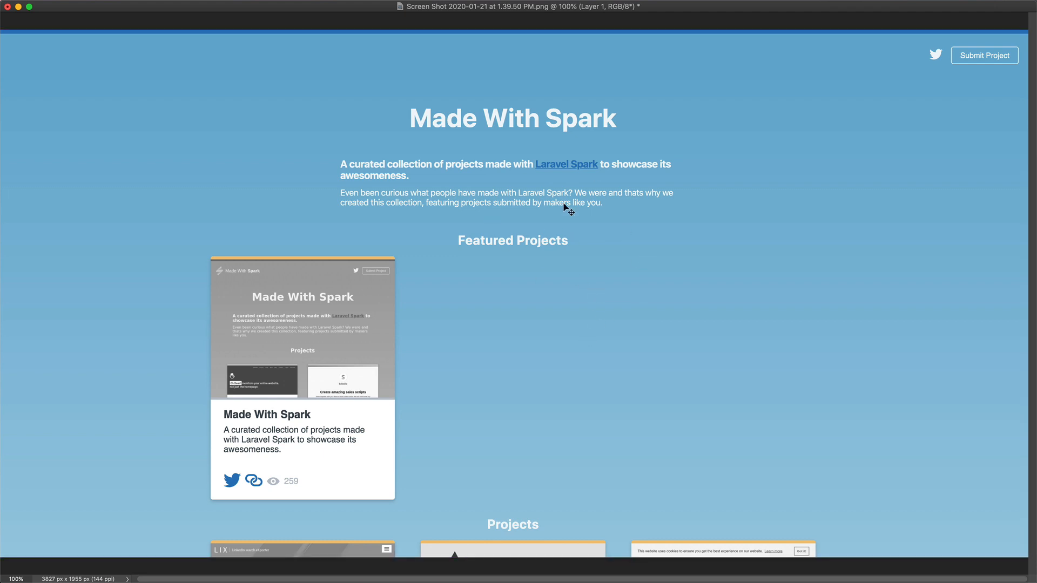
mouse_move(614, 217)
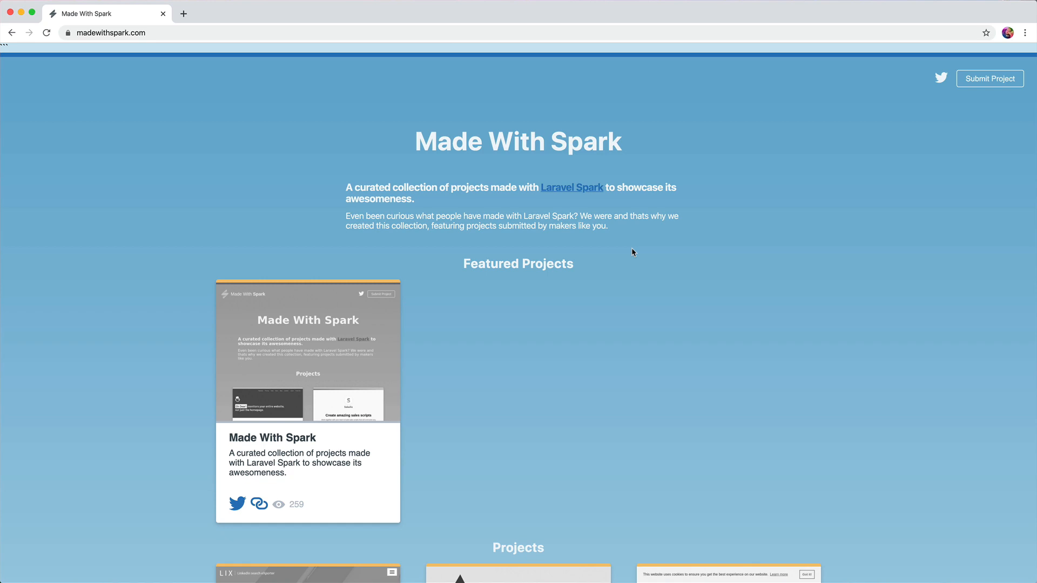
mouse_move(488, 270)
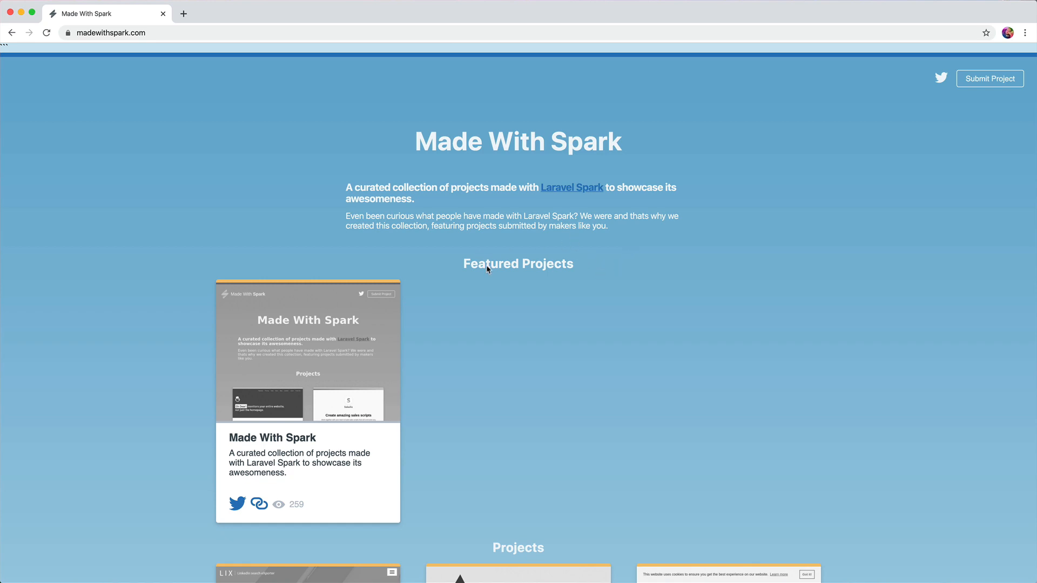
scroll(down, 3)
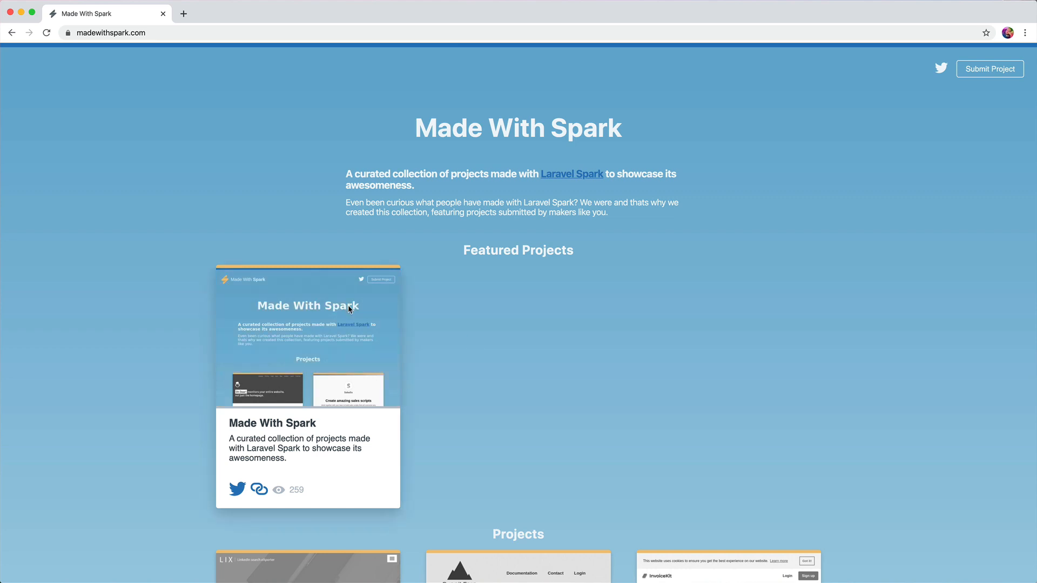
mouse_move(674, 249)
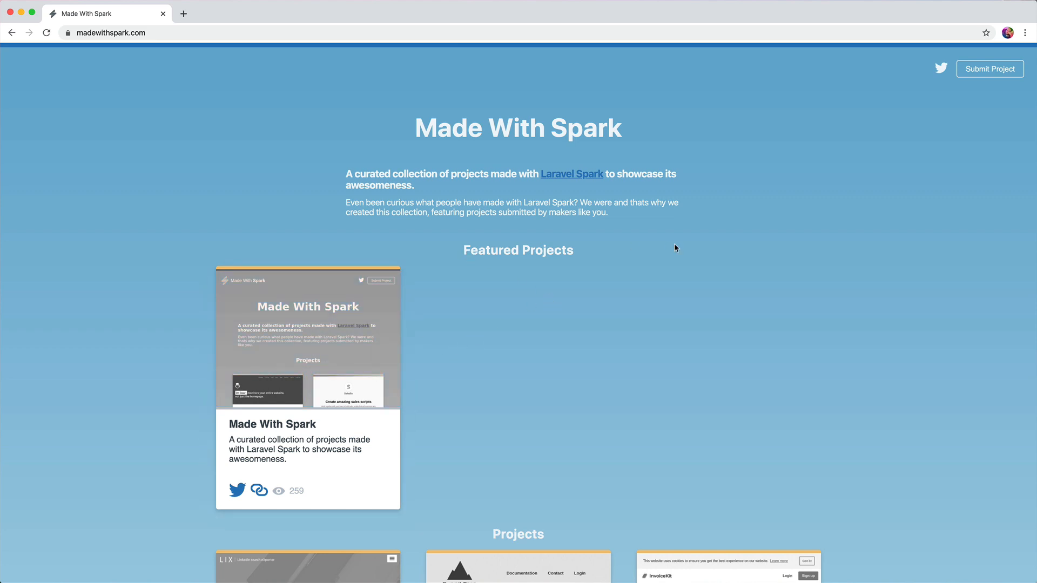
scroll(down, 3)
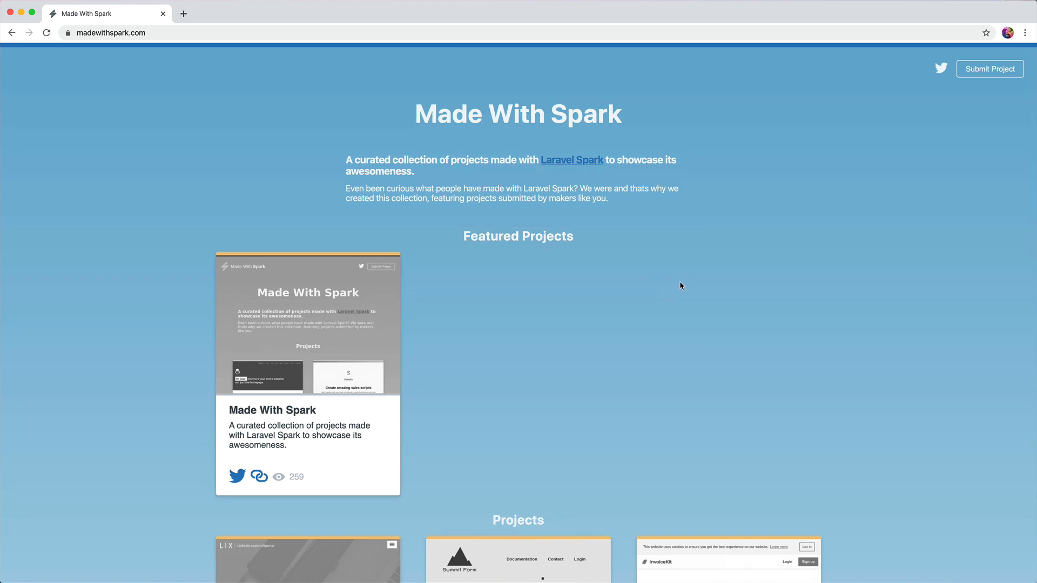
mouse_move(679, 284)
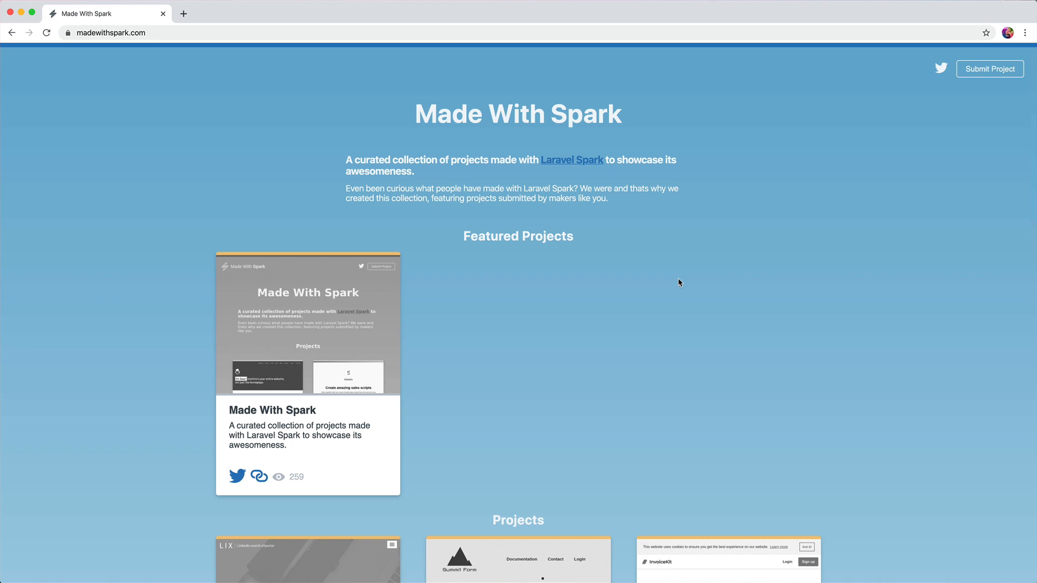
Scroll past the last project cards to the Back and More links and footer
scroll(down, 3)
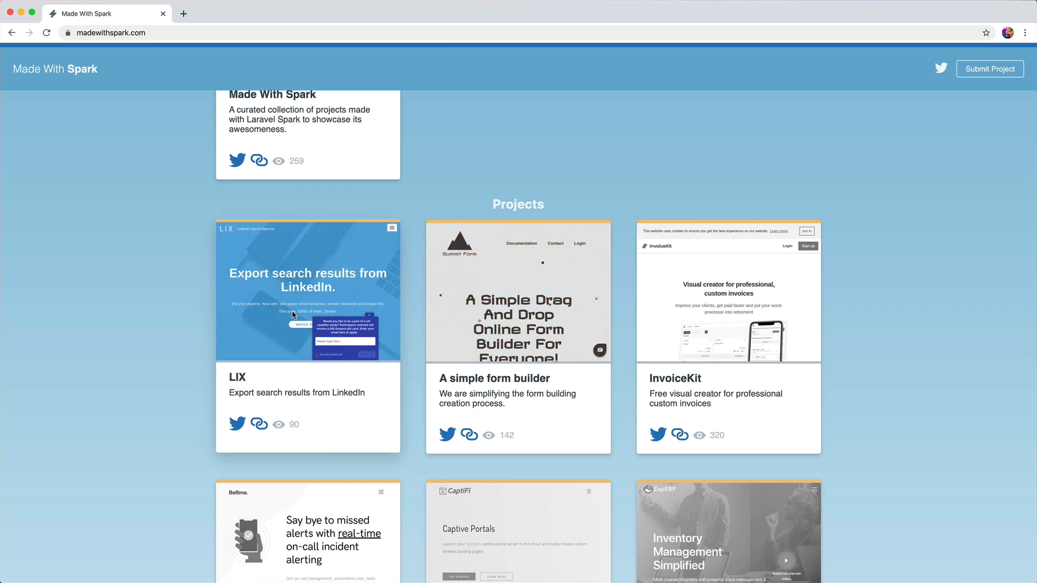
mouse_move(189, 316)
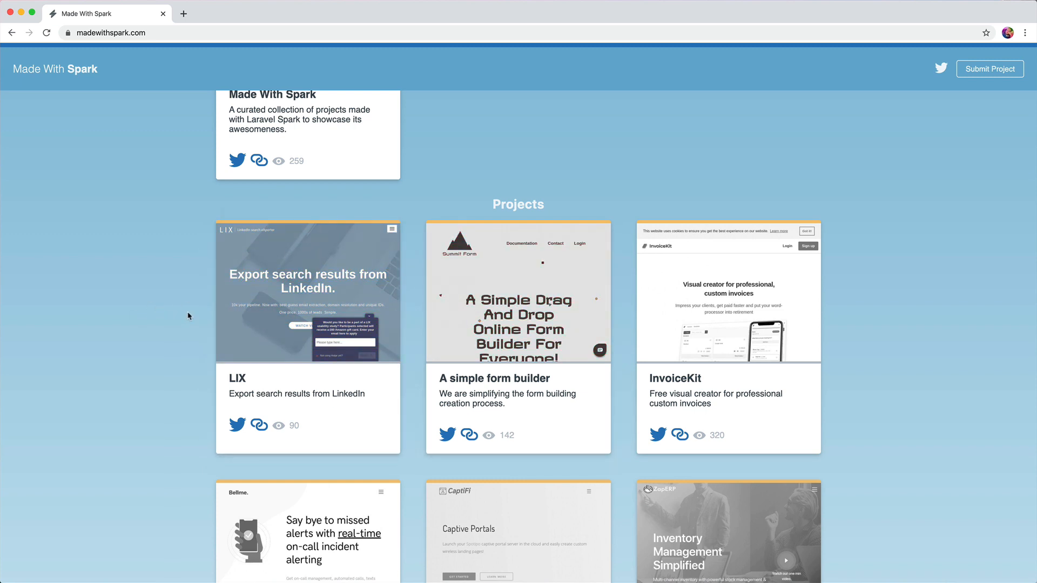
mouse_move(428, 473)
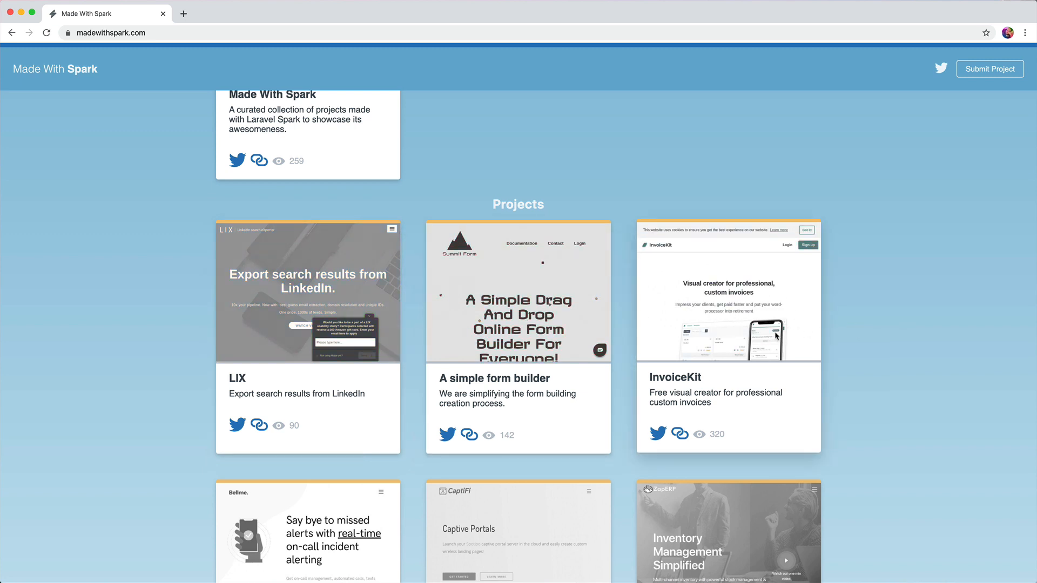
scroll(down, 3)
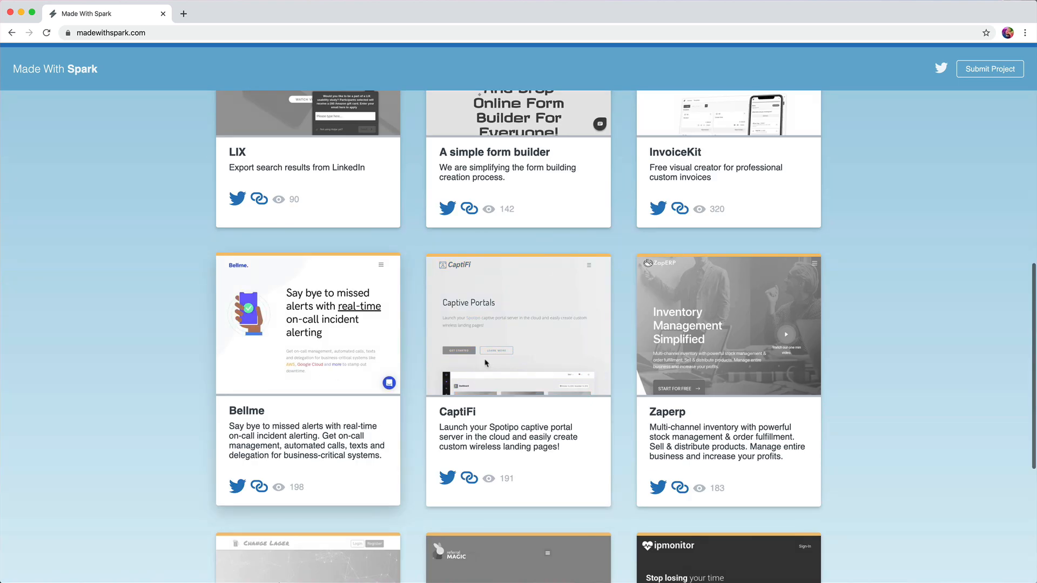
scroll(down, 3)
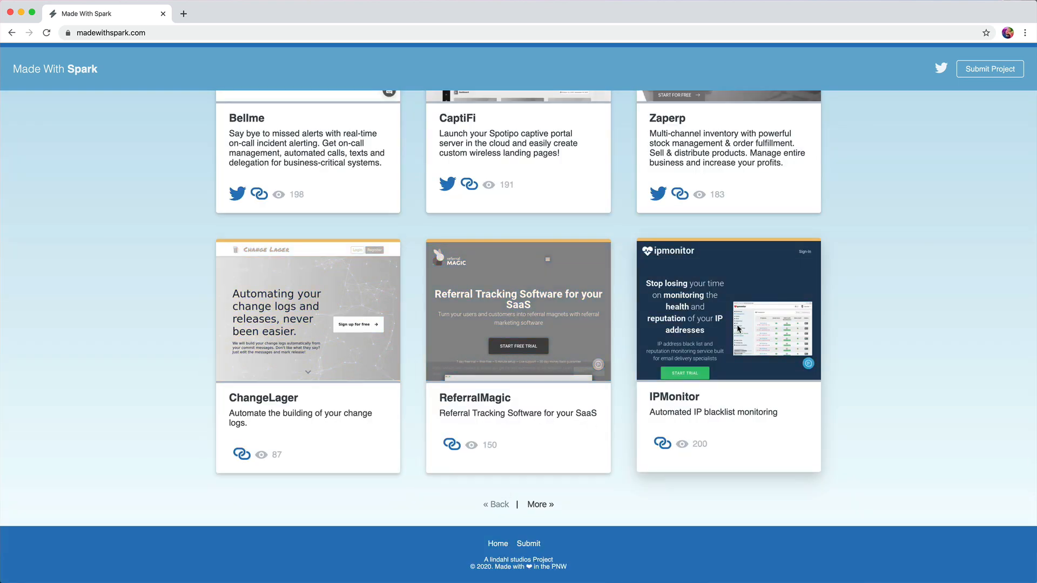
mouse_move(538, 505)
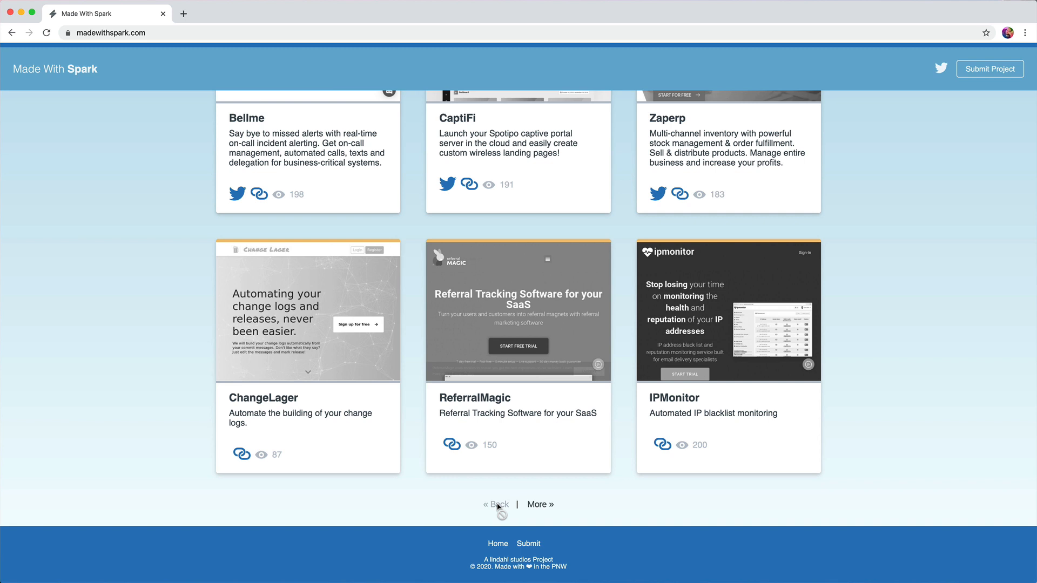
mouse_move(541, 510)
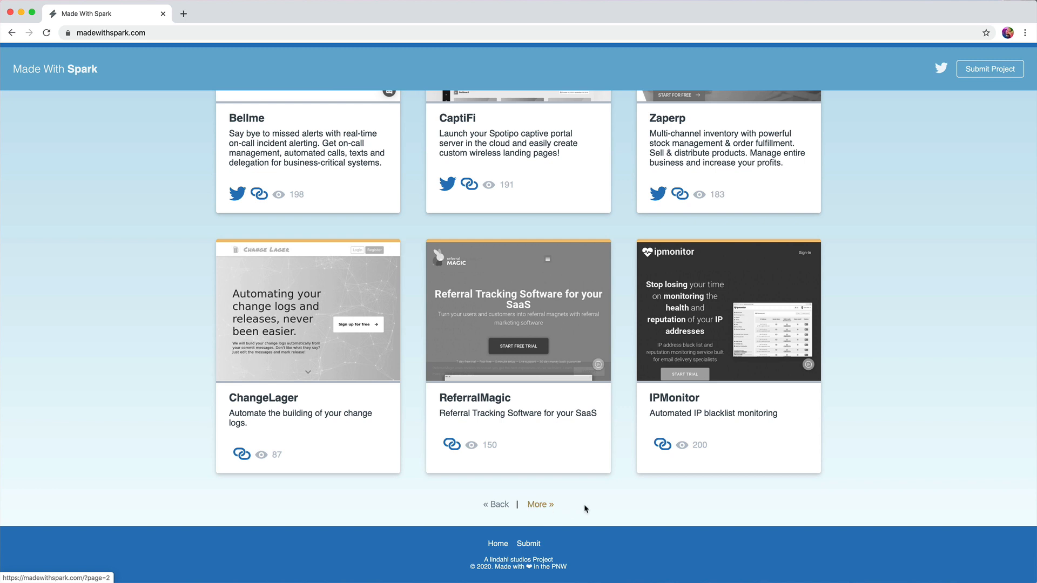
mouse_move(500, 506)
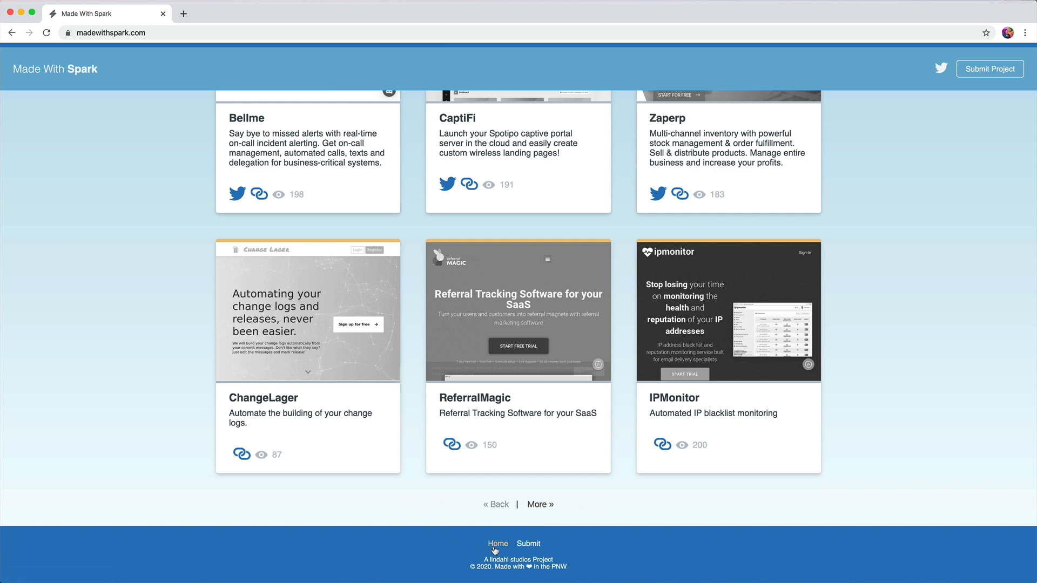
mouse_move(523, 556)
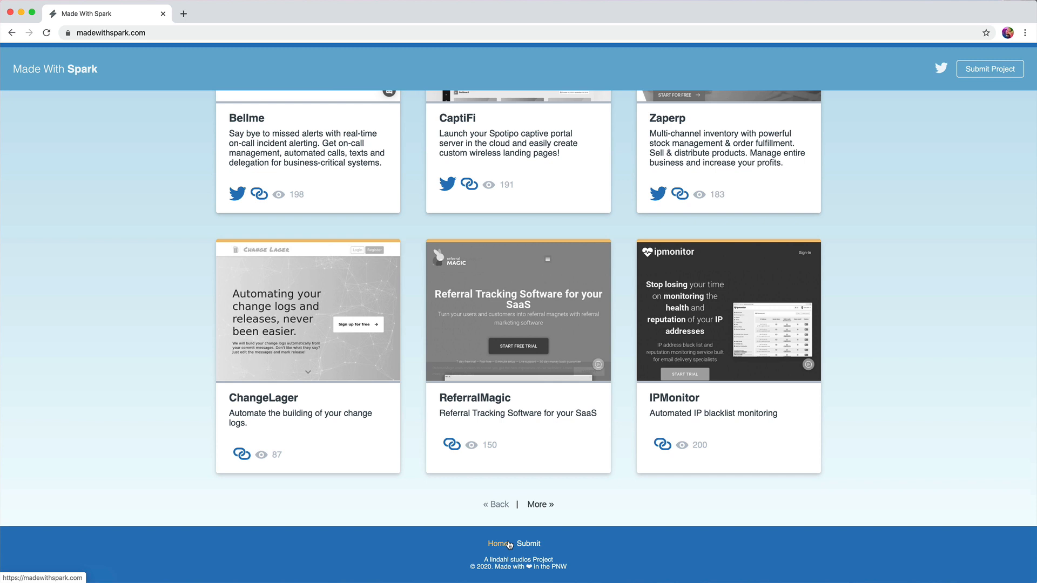
mouse_move(184, 553)
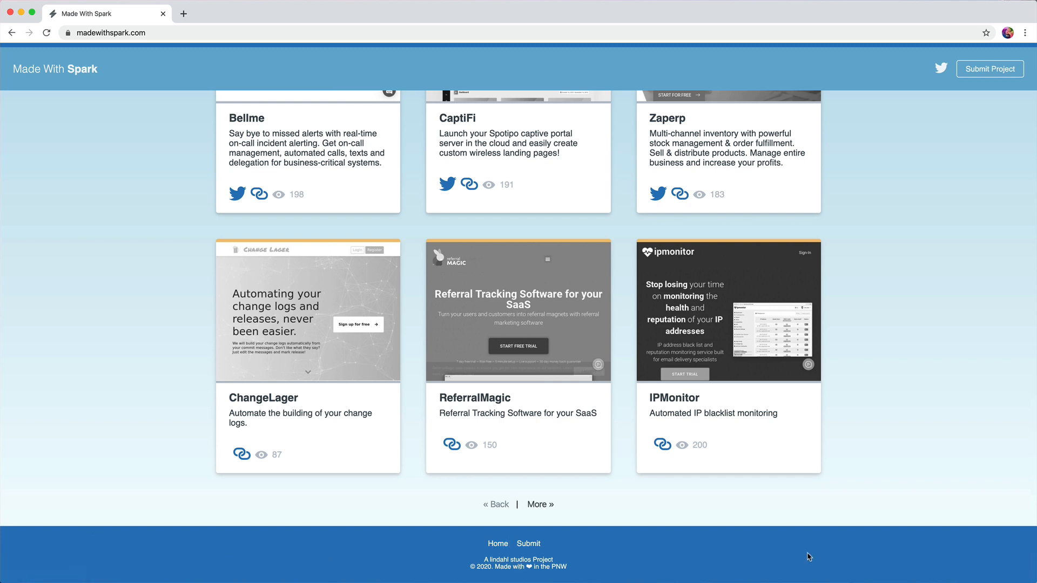
mouse_move(966, 295)
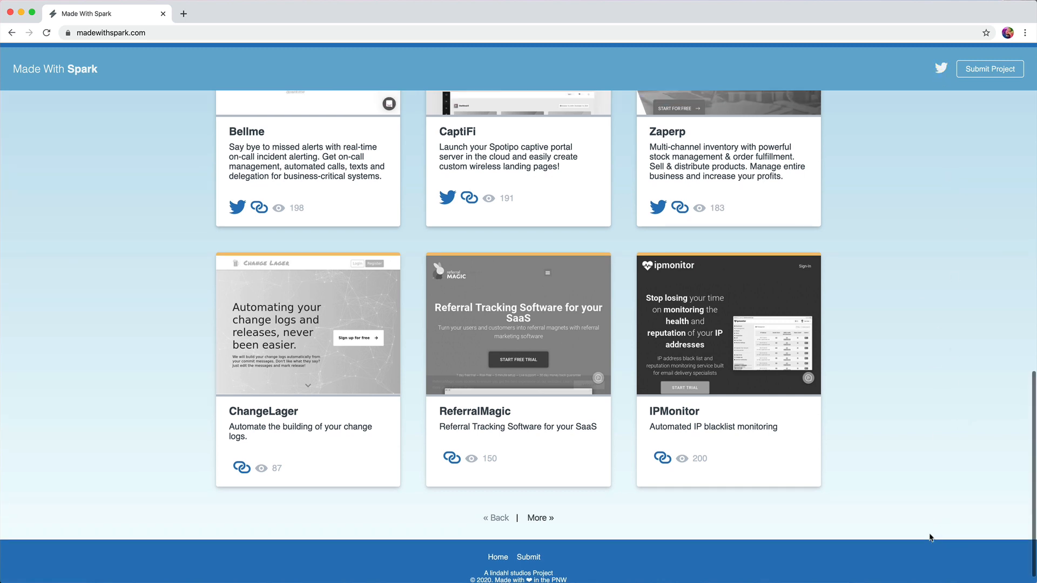
mouse_move(806, 473)
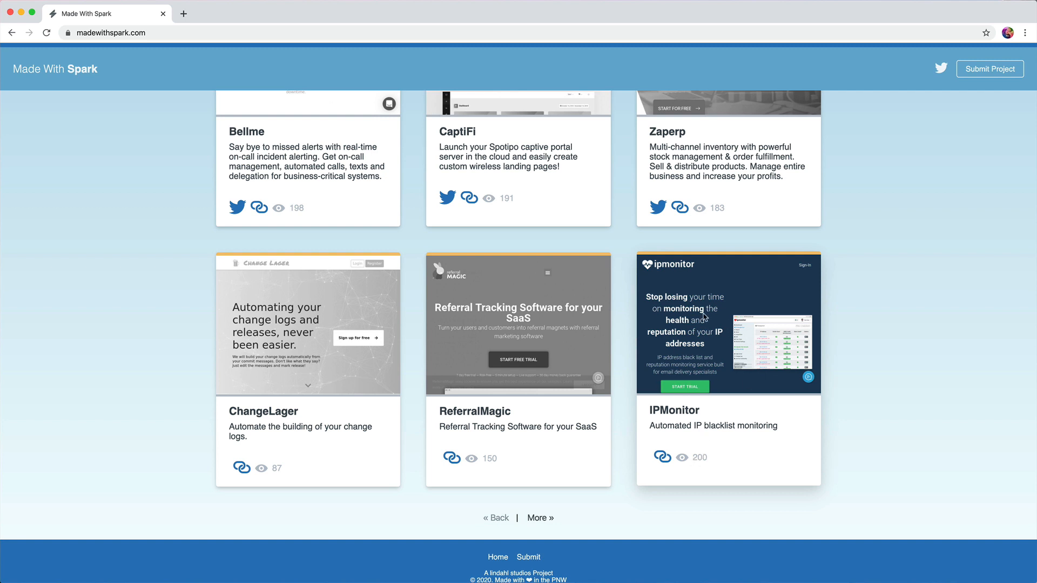
Scroll back up and select the Zaperp project title
scroll(up, 3)
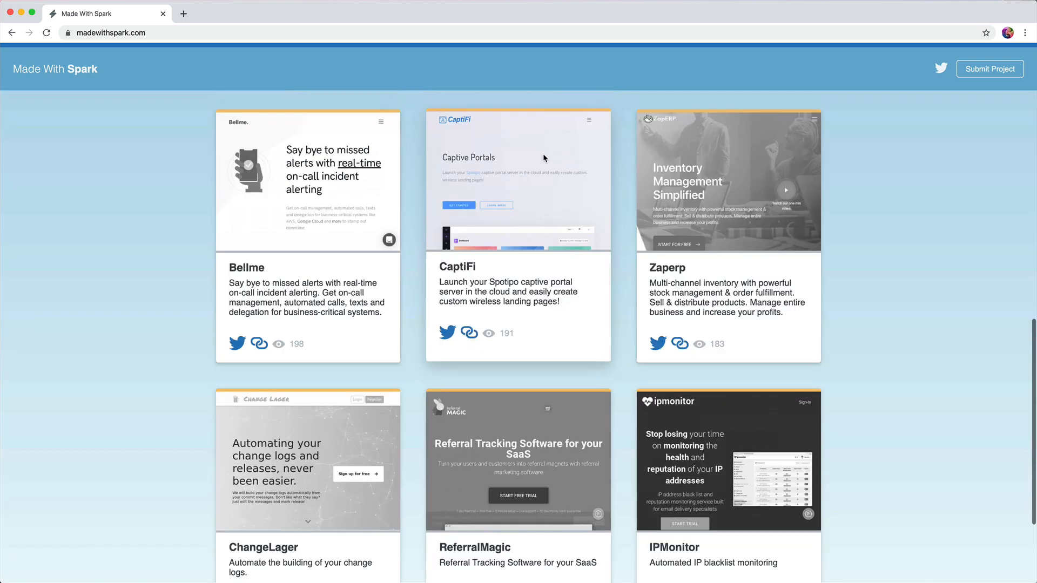
mouse_move(802, 245)
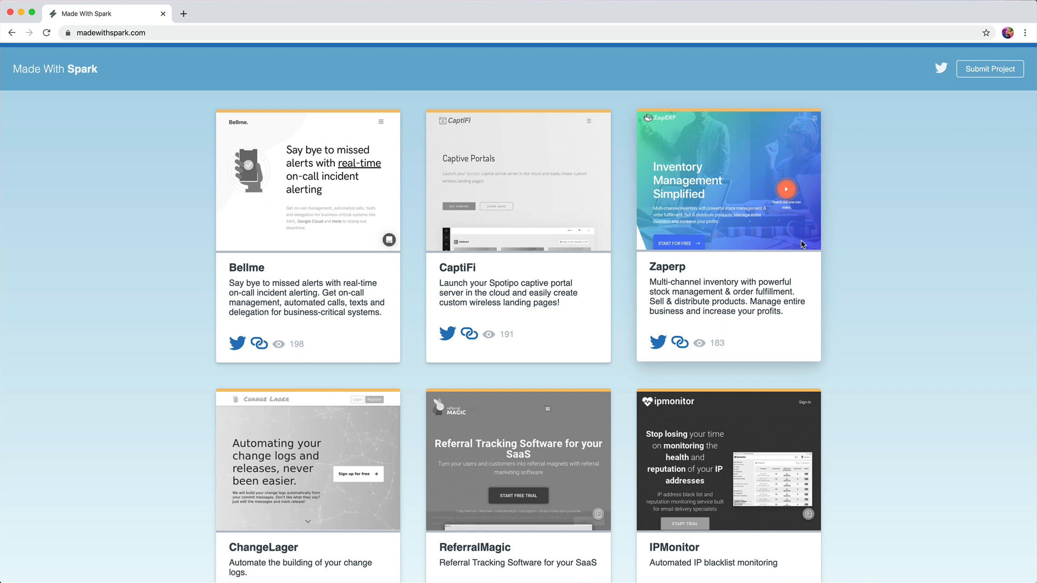
double_click(667, 267)
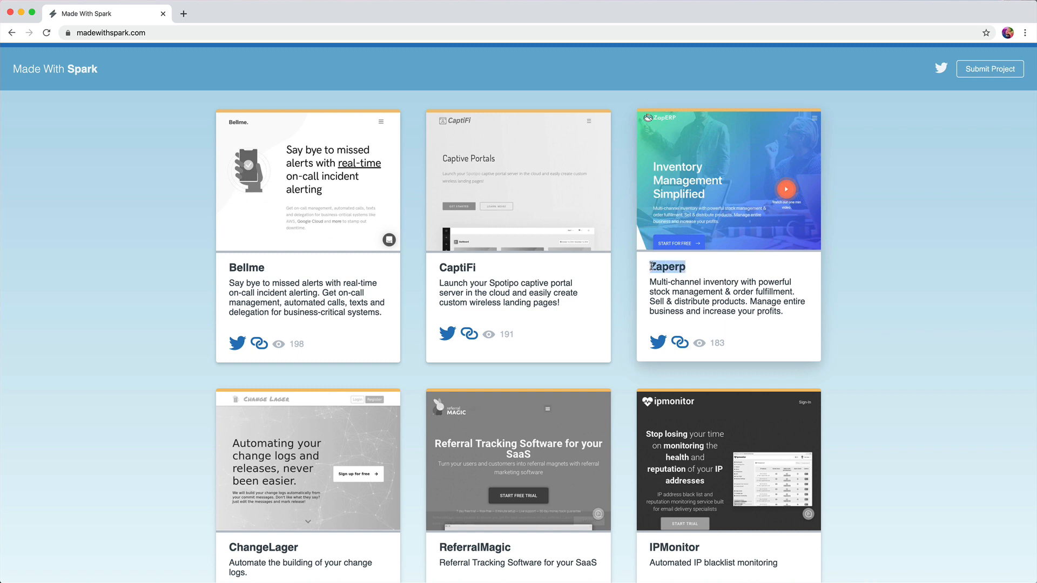
Scroll down the project list, then go to the project submission page
scroll(down, 3)
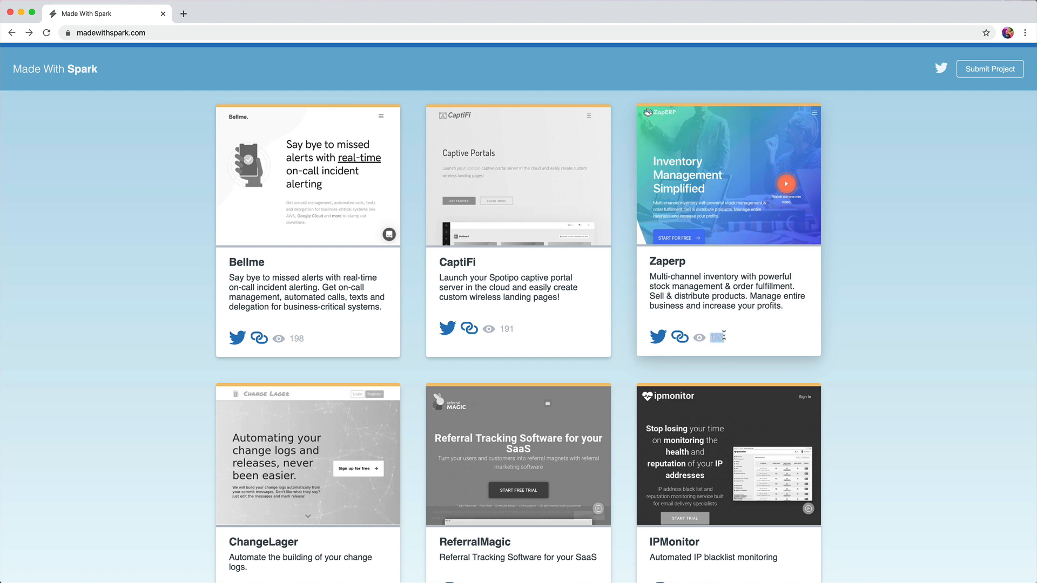
scroll(down, 3)
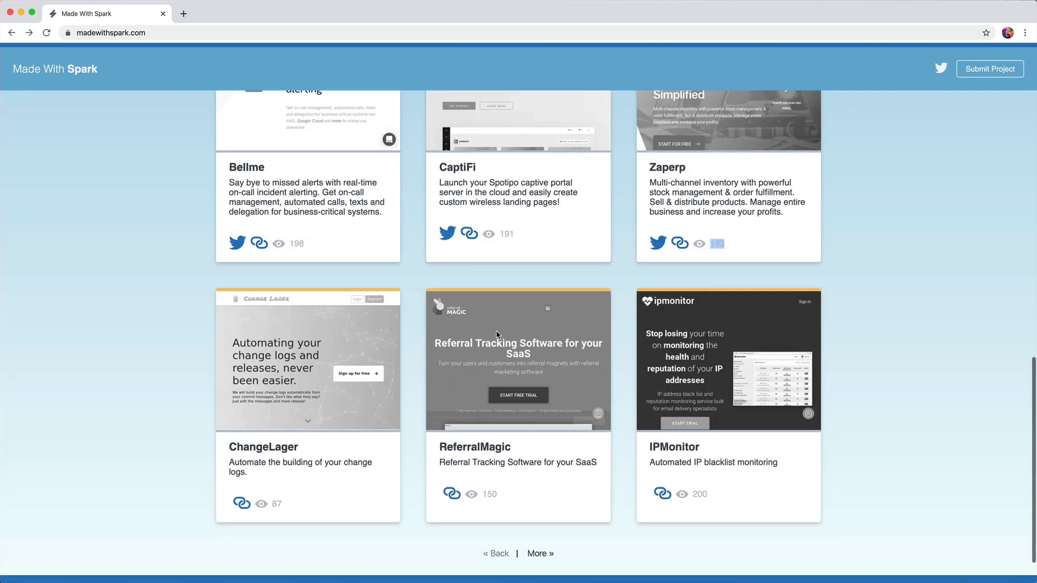
scroll(down, 3)
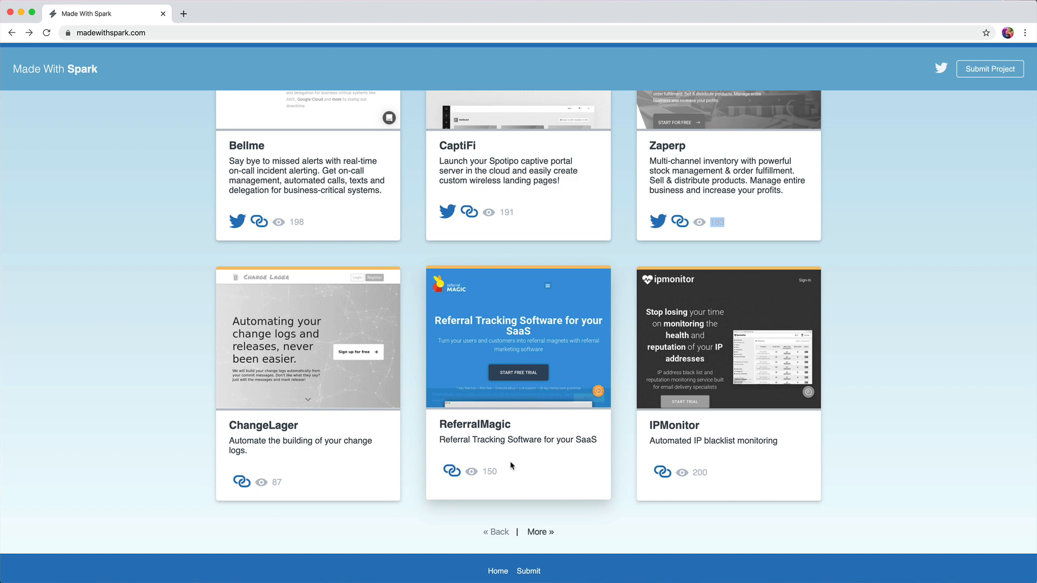
mouse_move(501, 473)
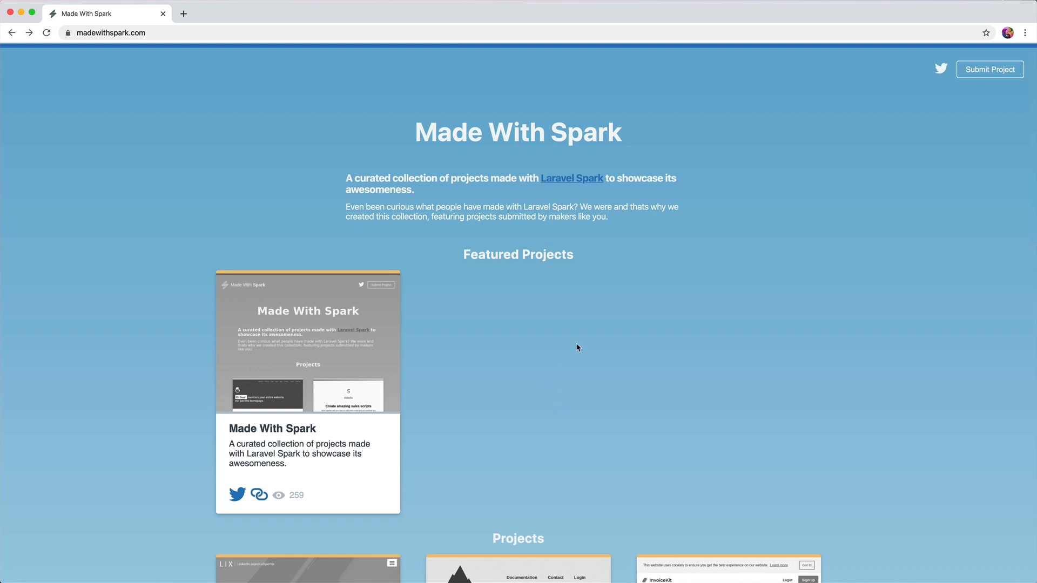
mouse_move(592, 345)
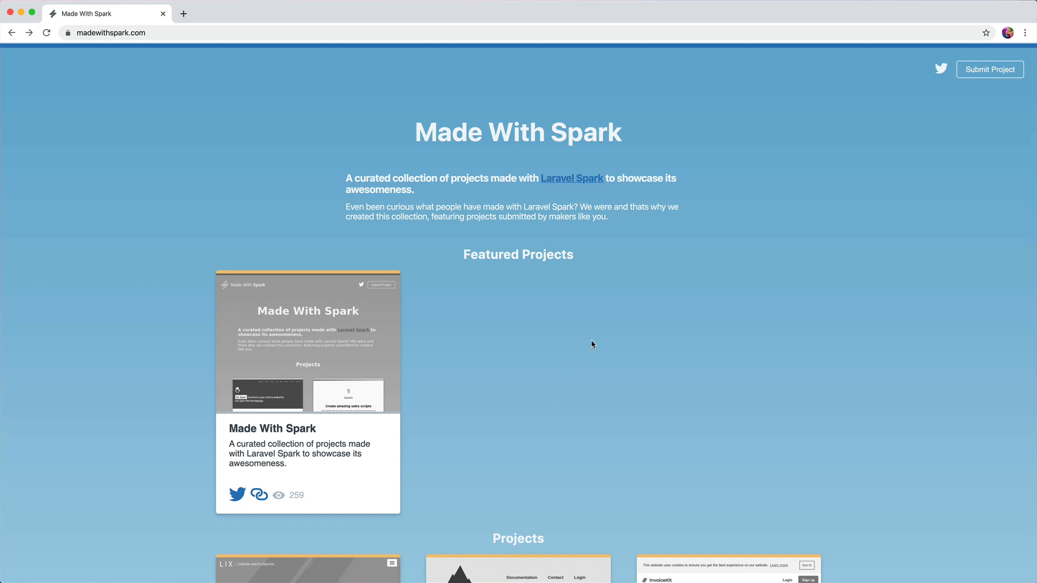
mouse_move(591, 333)
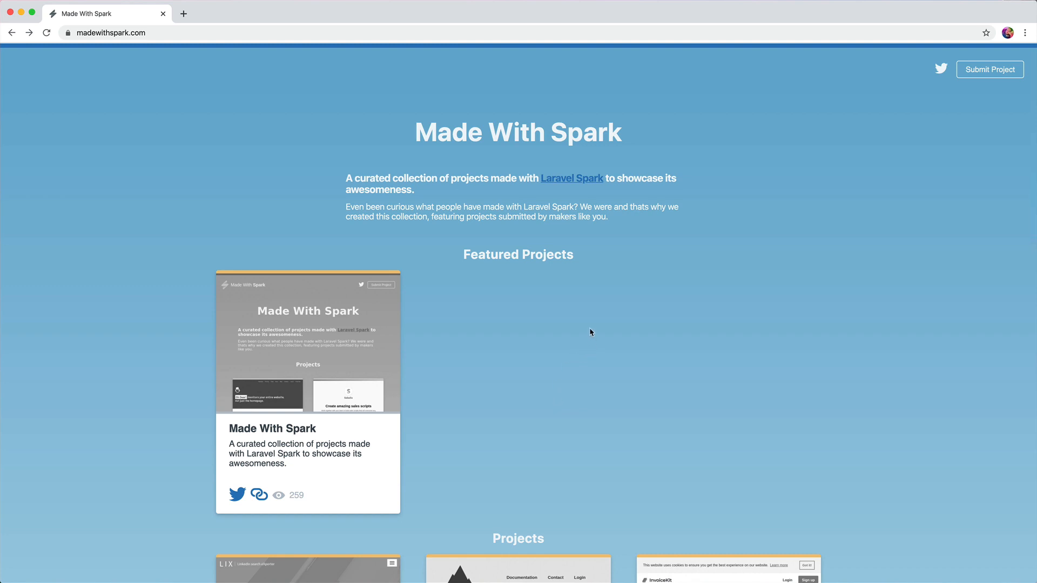
scroll(down, 3)
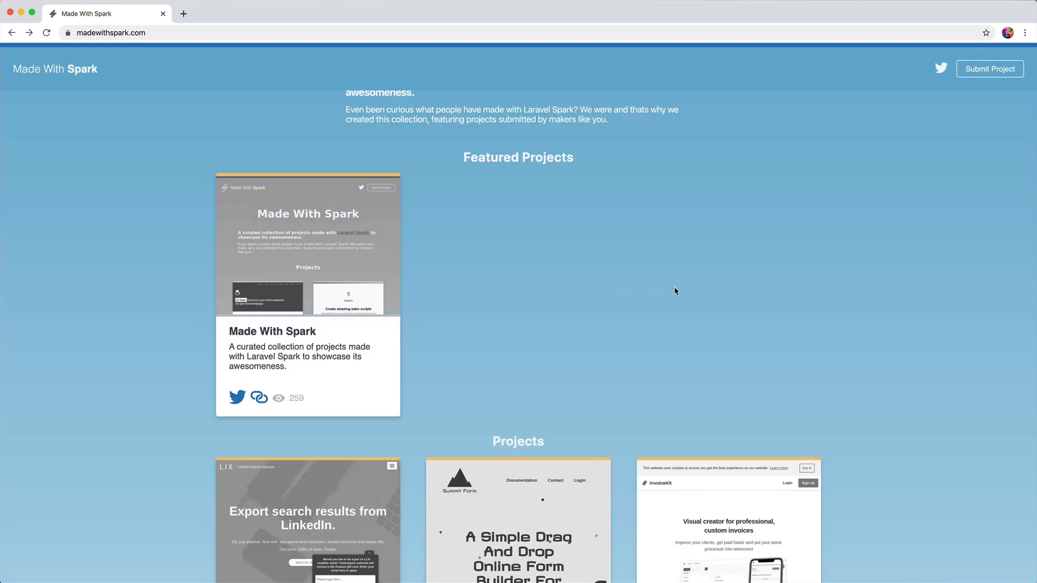
mouse_move(621, 278)
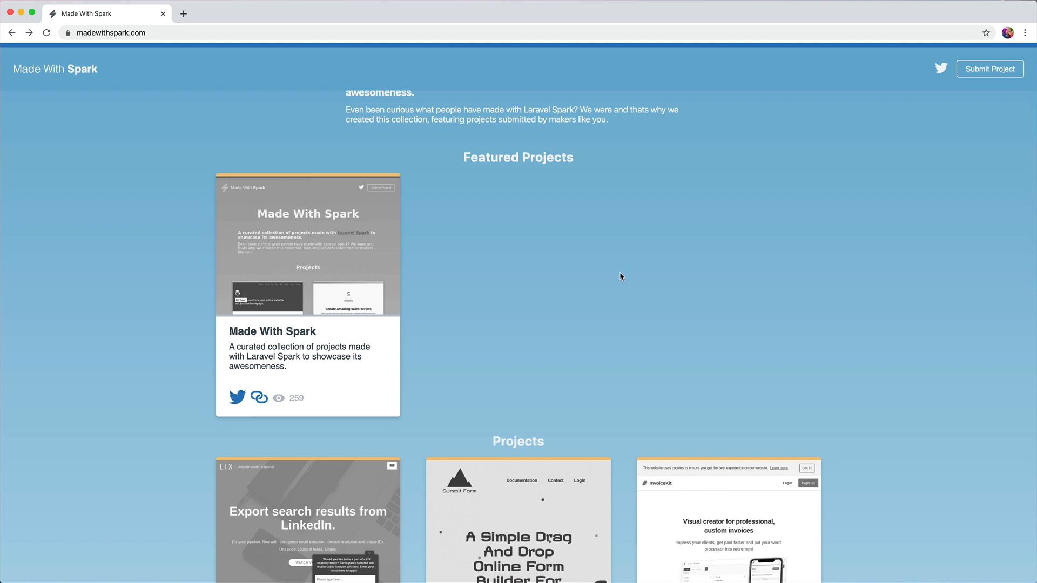
click(989, 68)
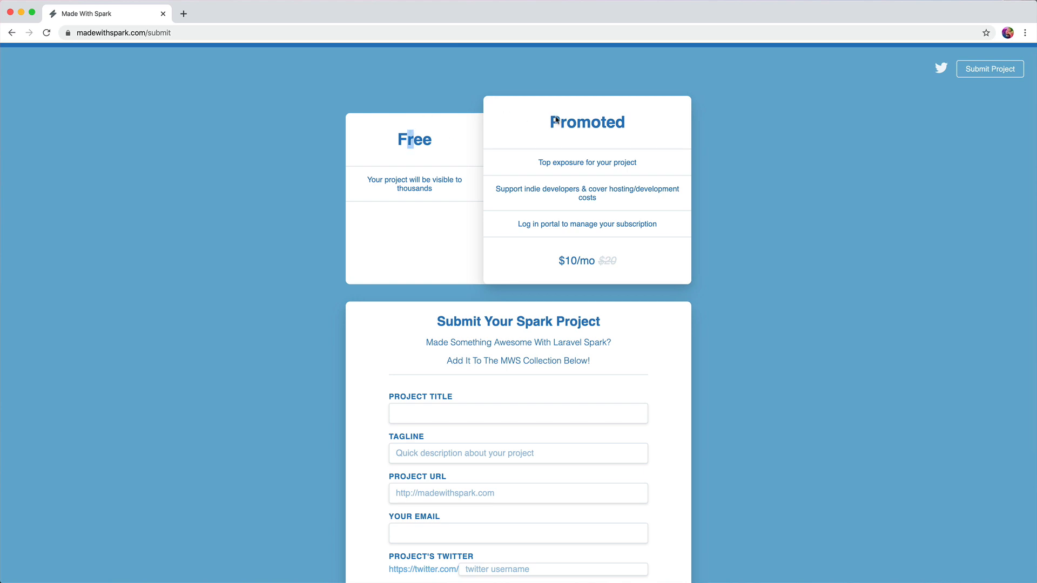
mouse_move(600, 146)
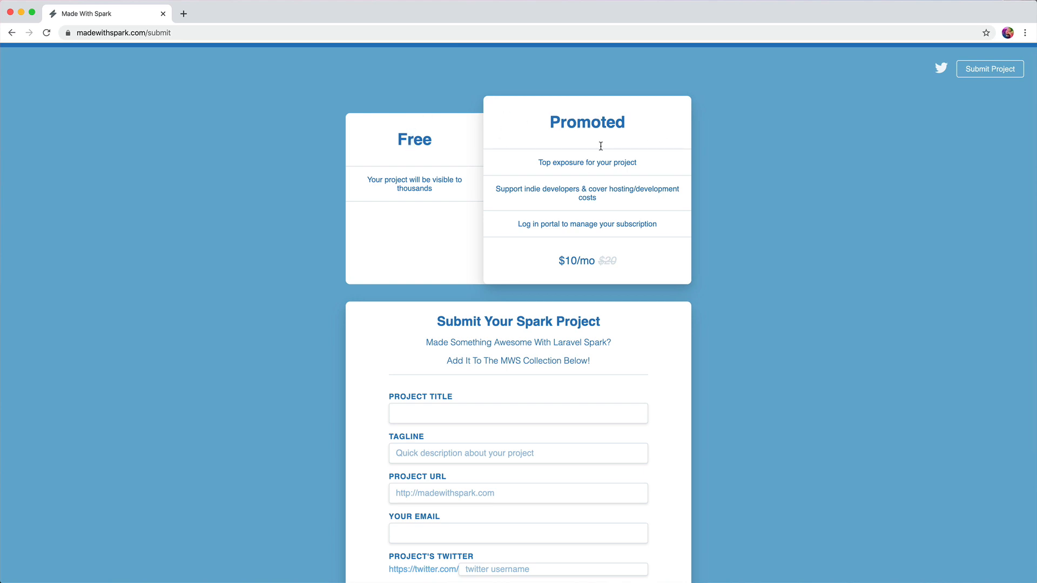
mouse_move(601, 279)
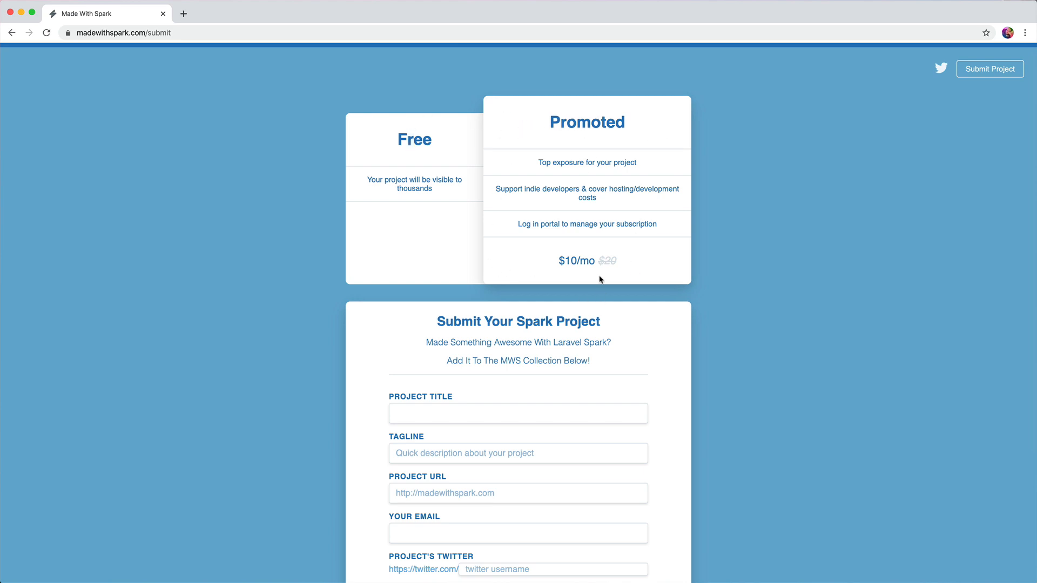
Scroll through the submit page's Free and Promoted plans and empty submission form
scroll(down, 3)
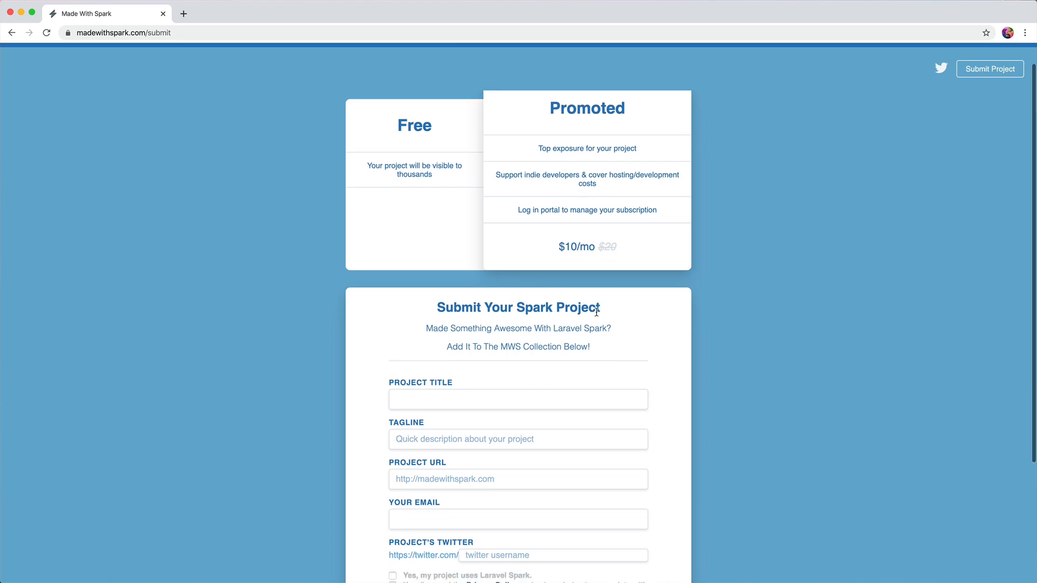
scroll(down, 3)
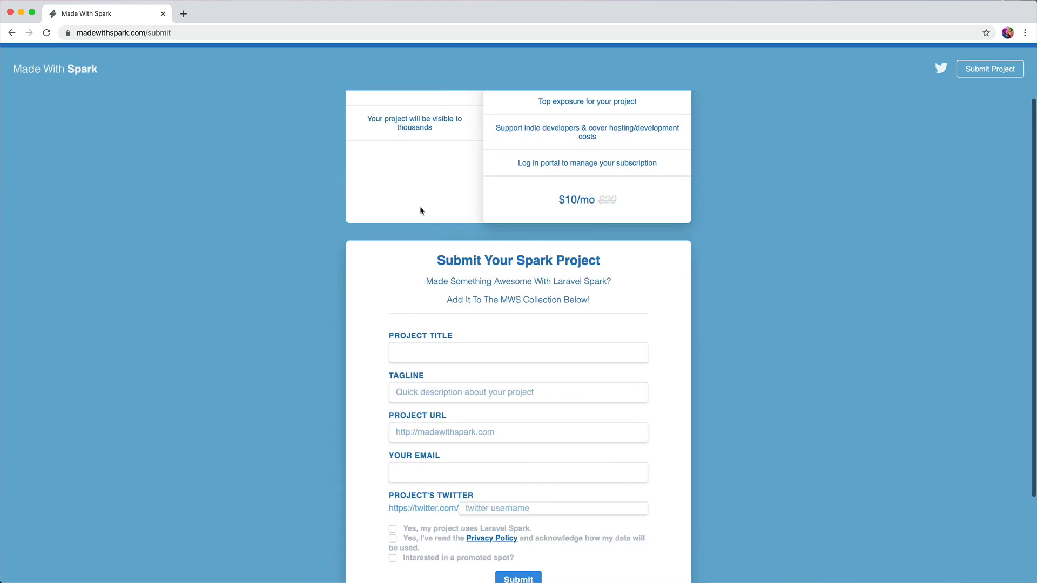
scroll(down, 3)
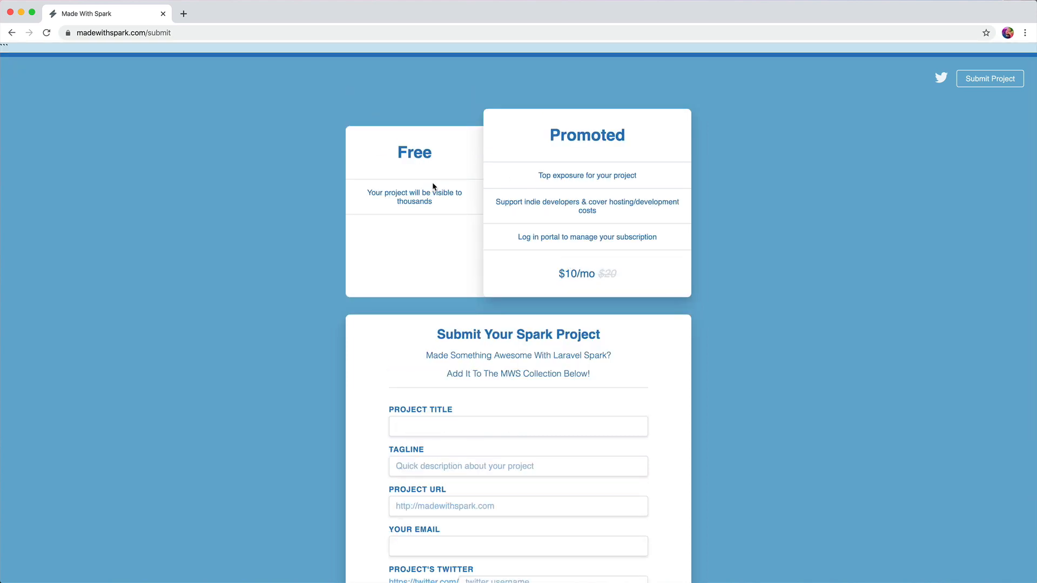
mouse_move(653, 286)
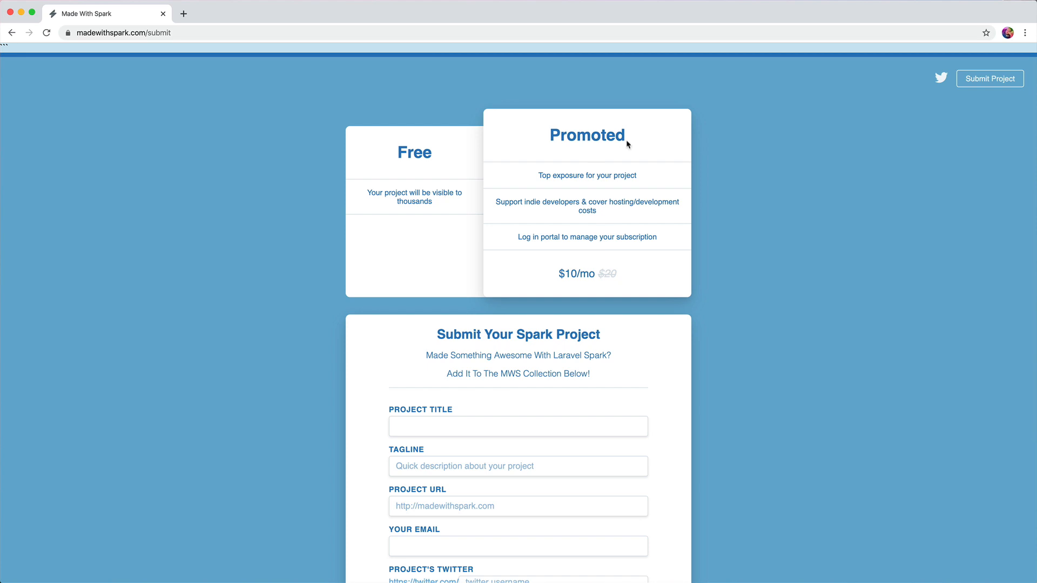
mouse_move(518, 233)
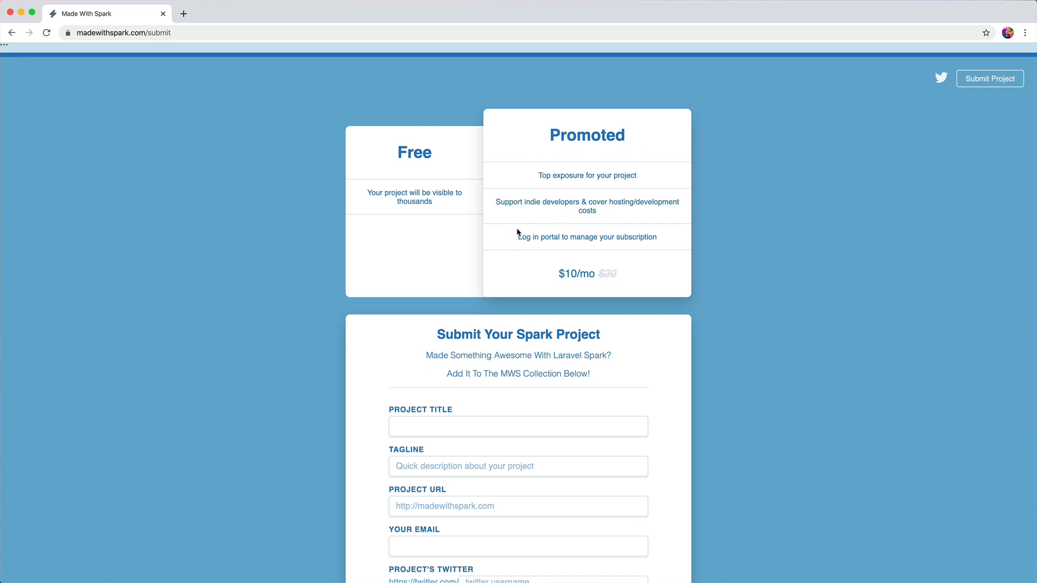
mouse_move(608, 220)
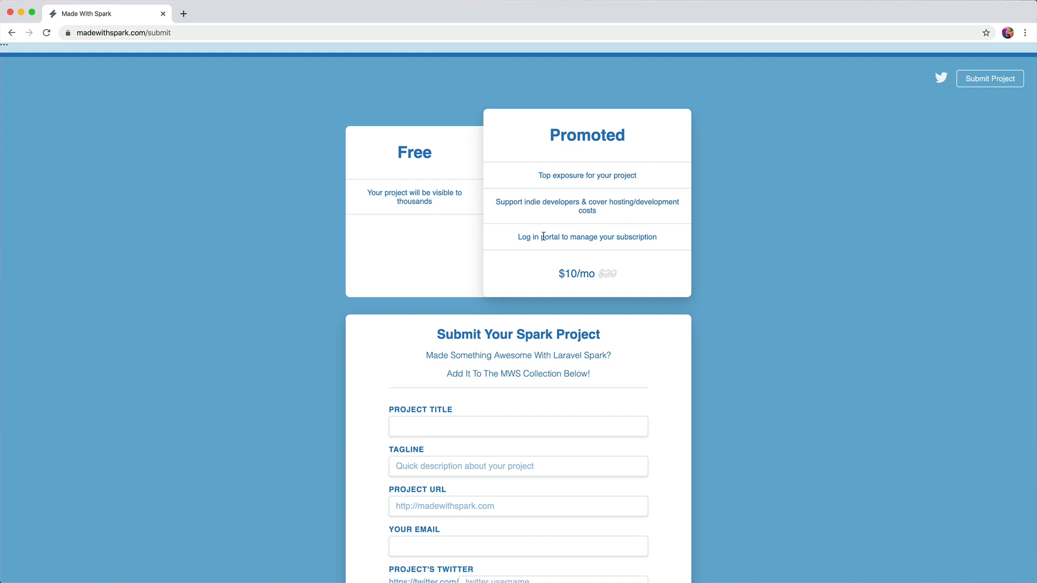
mouse_move(662, 244)
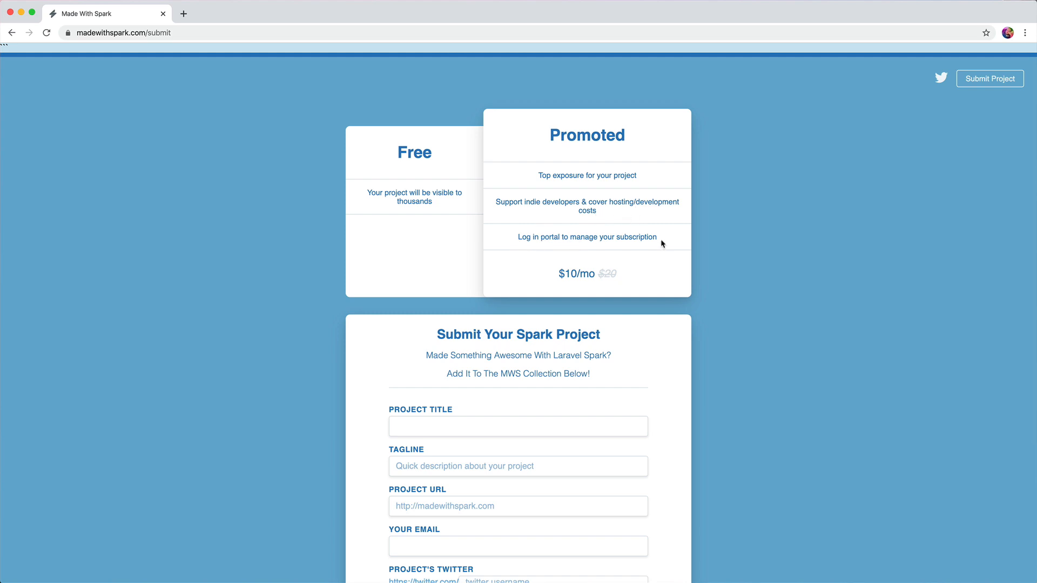
mouse_move(541, 275)
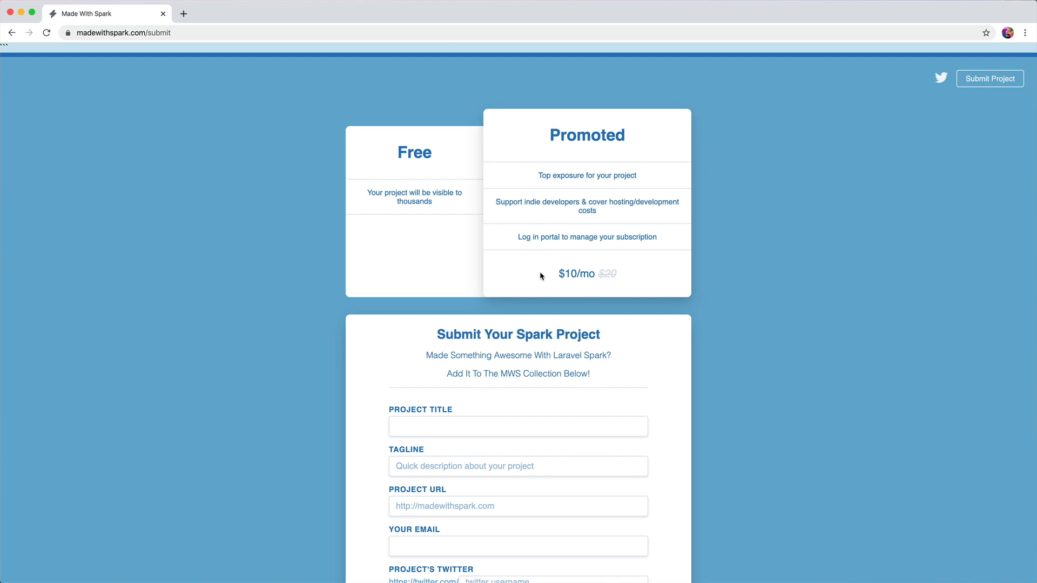
mouse_move(672, 269)
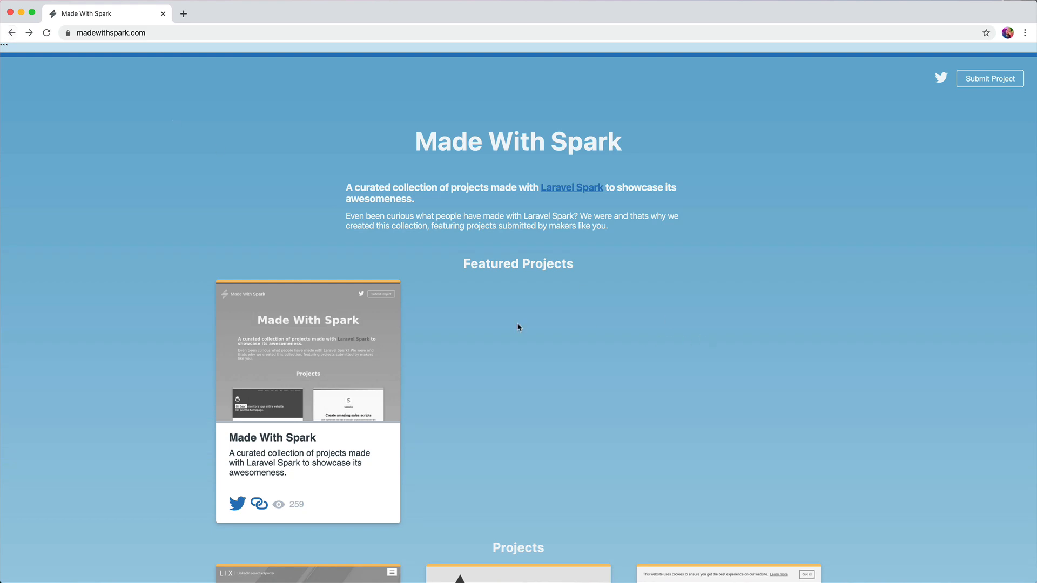
Scroll the homepage, then return to the submit page via the header's Submit Project button
scroll(down, 3)
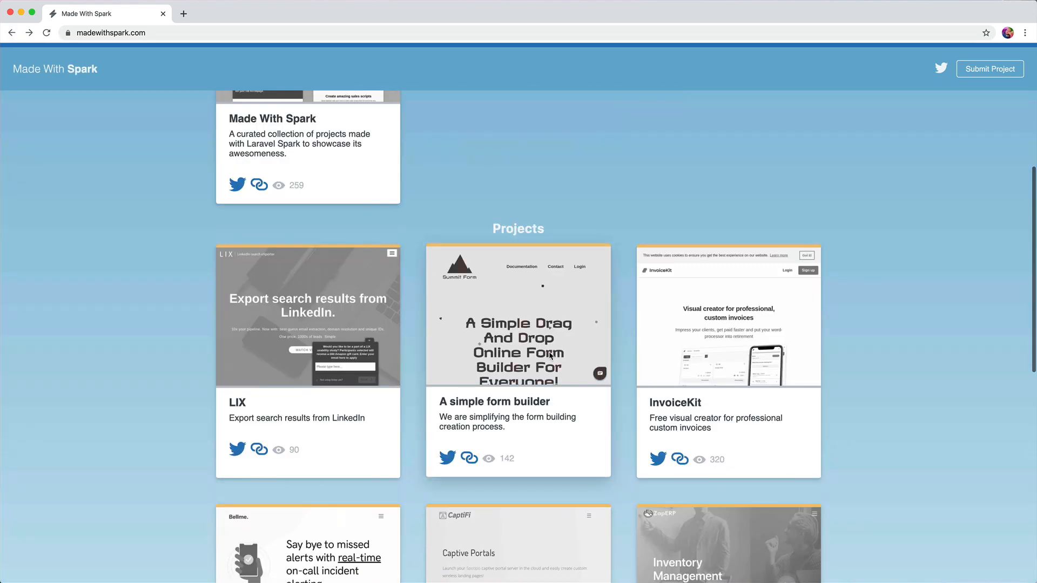
scroll(down, 3)
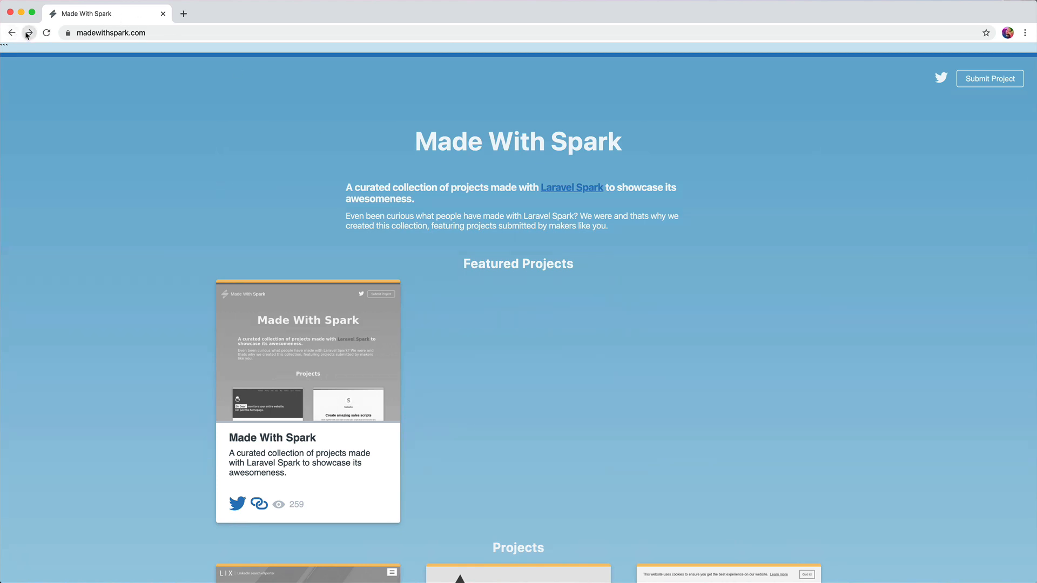
click(989, 78)
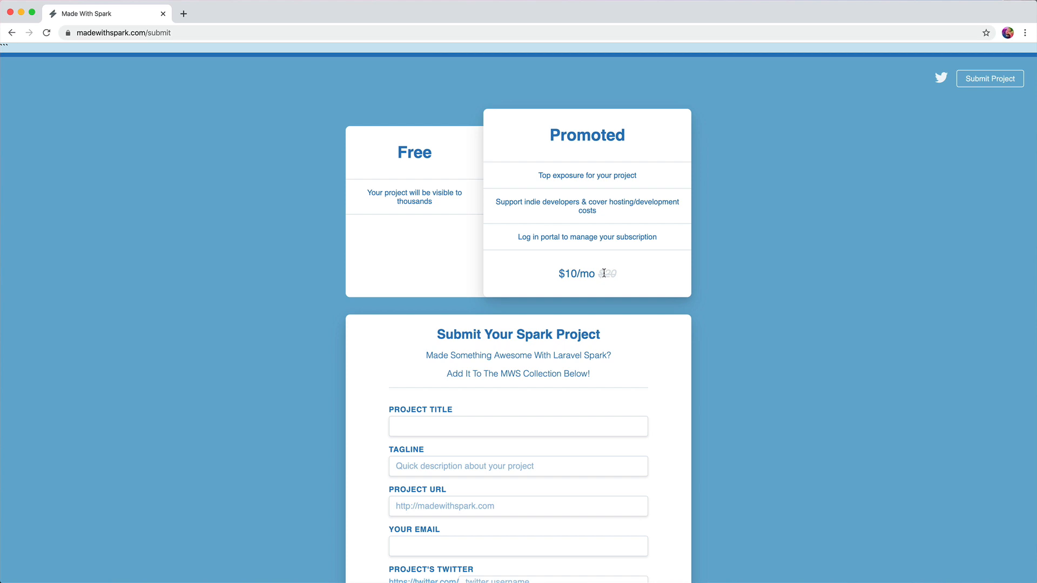
scroll(down, 3)
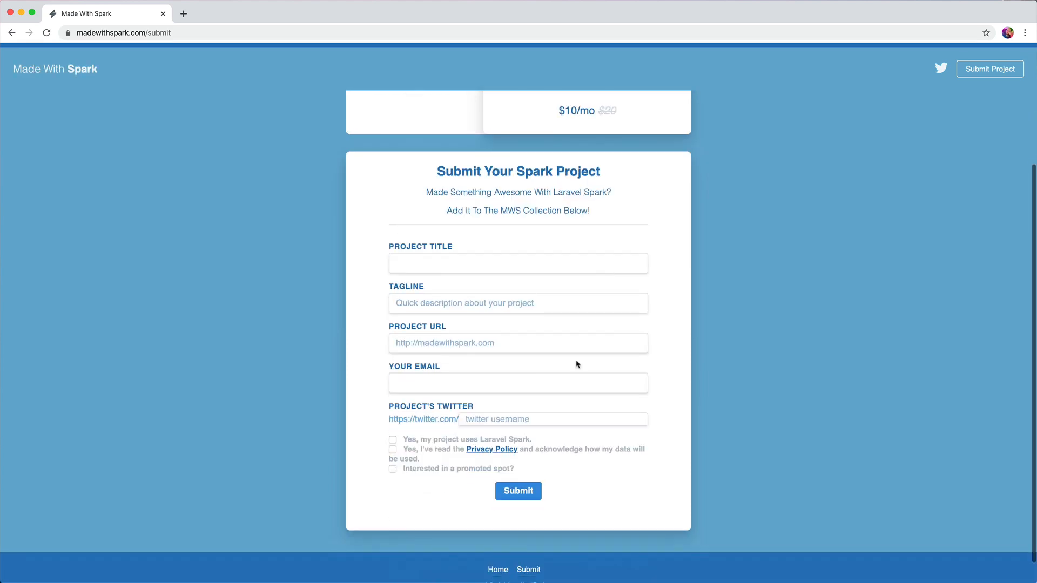
mouse_move(475, 411)
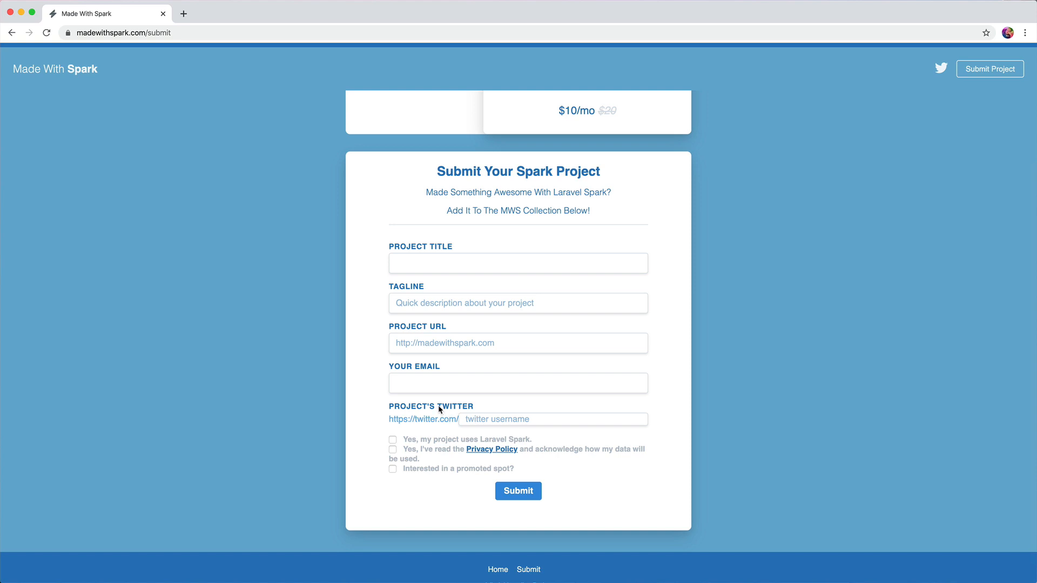
double_click(412, 406)
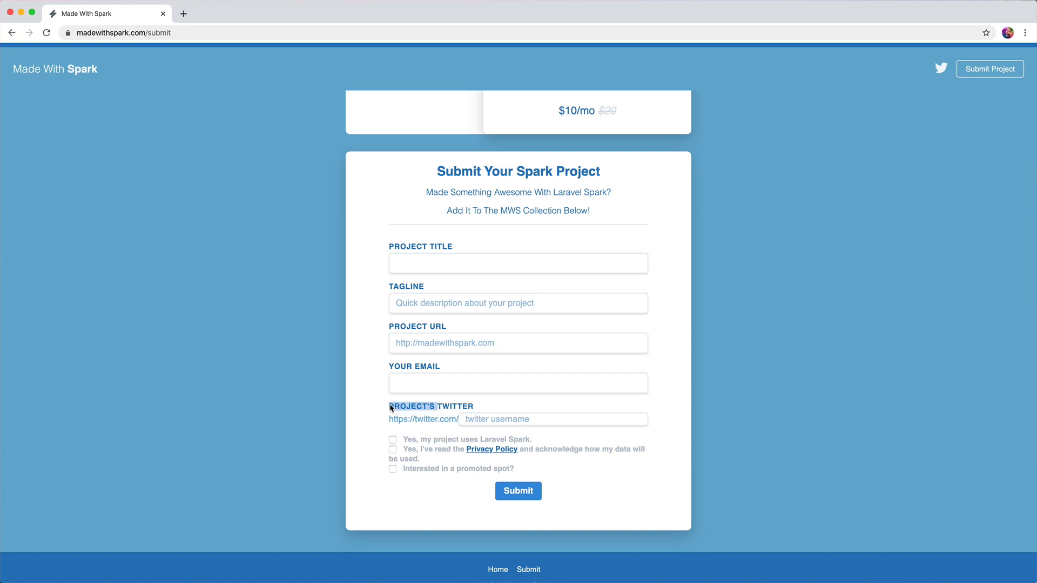
mouse_move(482, 409)
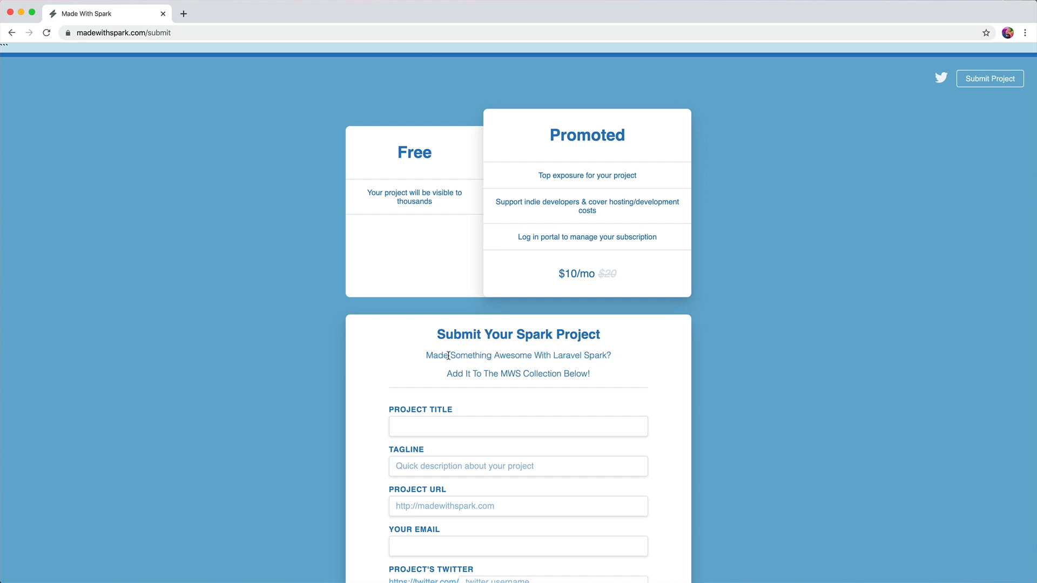
mouse_move(453, 358)
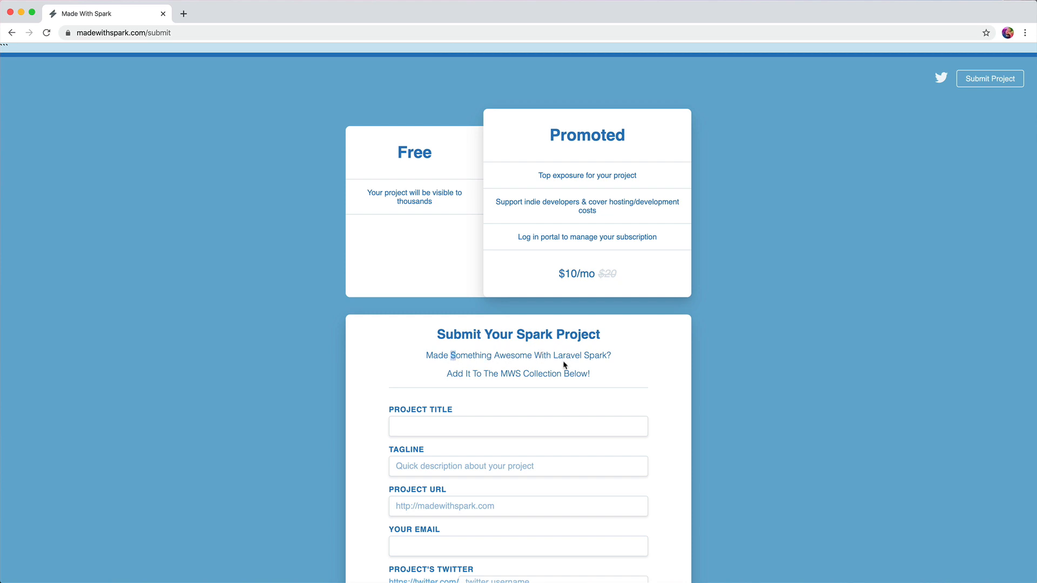
mouse_move(451, 383)
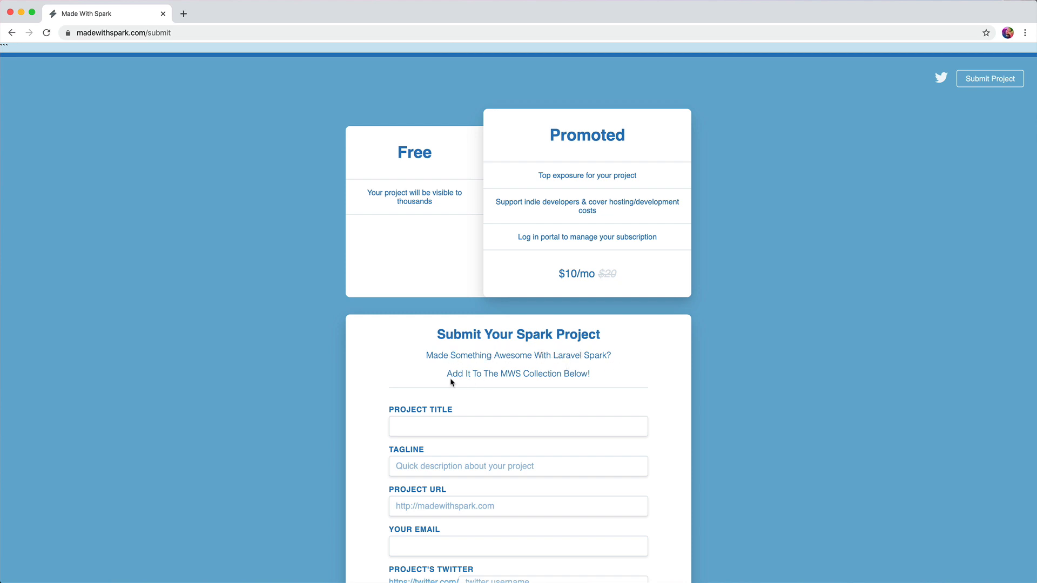
scroll(down, 3)
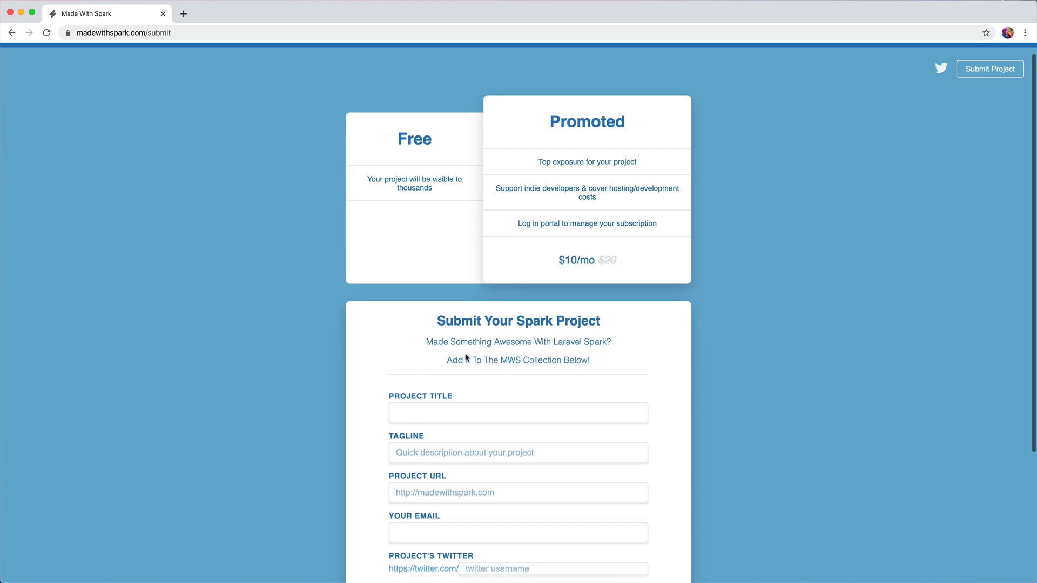
scroll(down, 3)
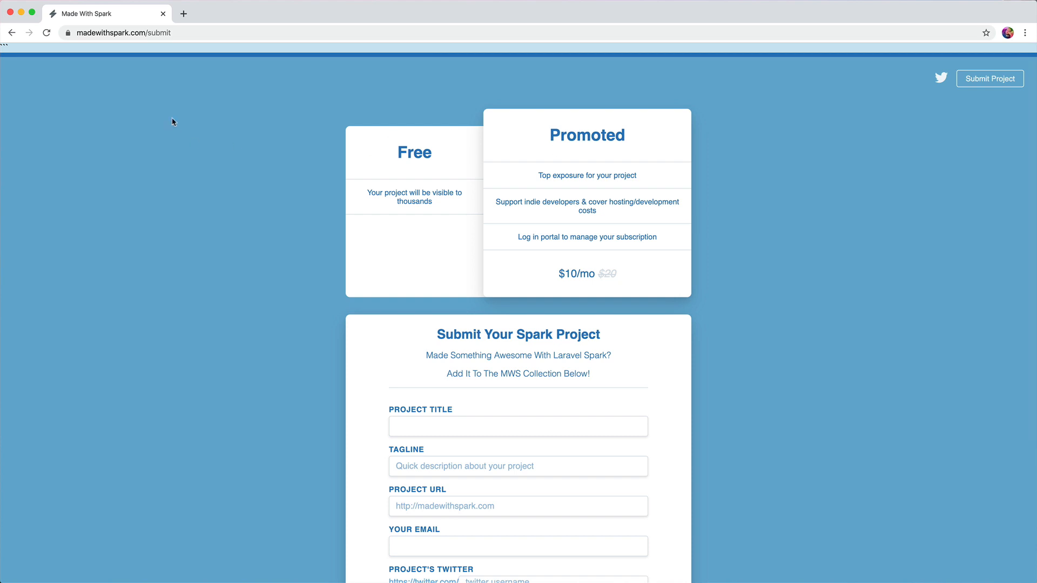
mouse_move(208, 125)
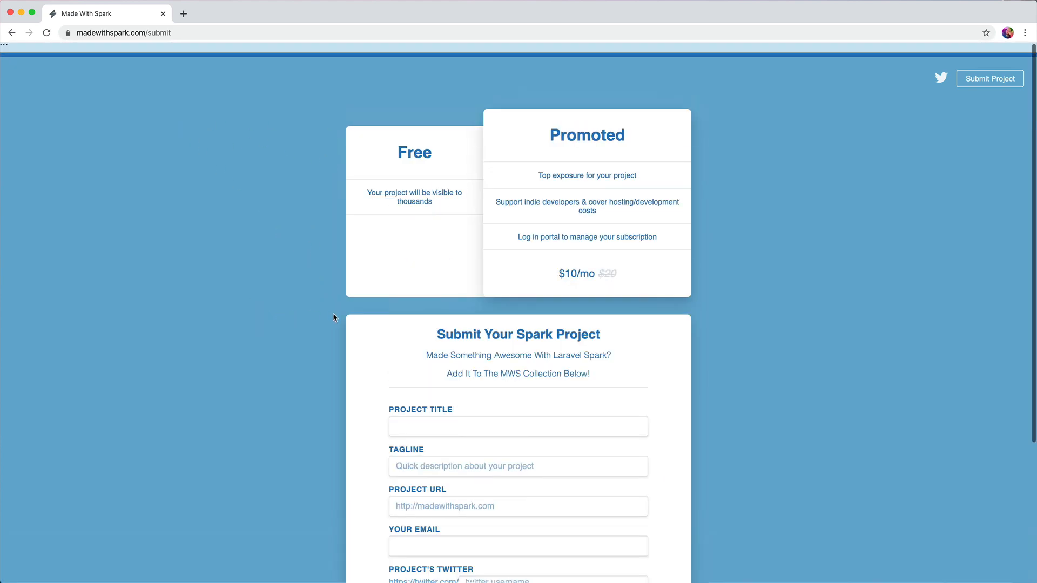
scroll(down, 3)
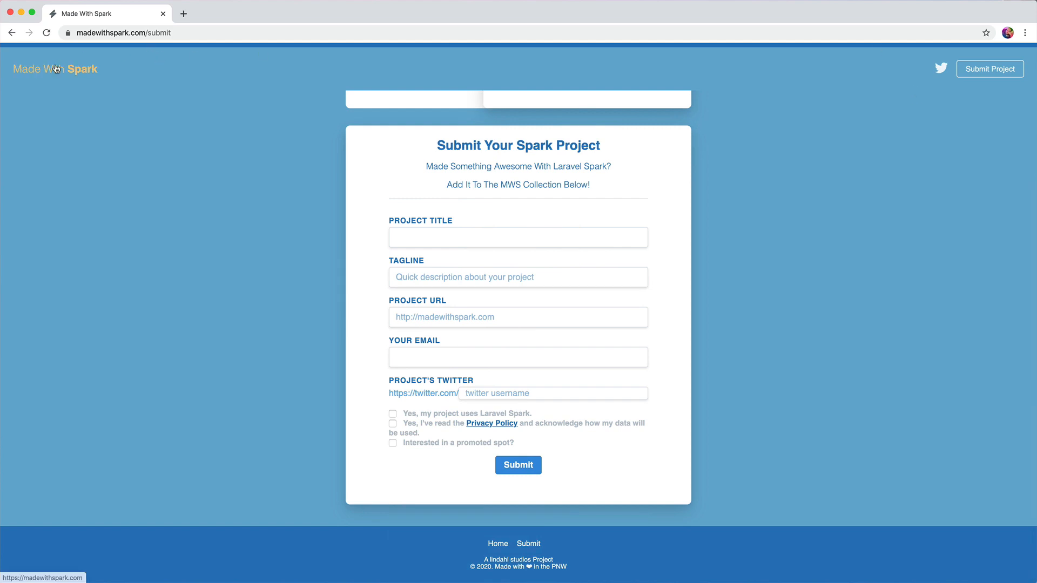
Return to the homepage via the Made With Spark logo and scan the page
click(53, 69)
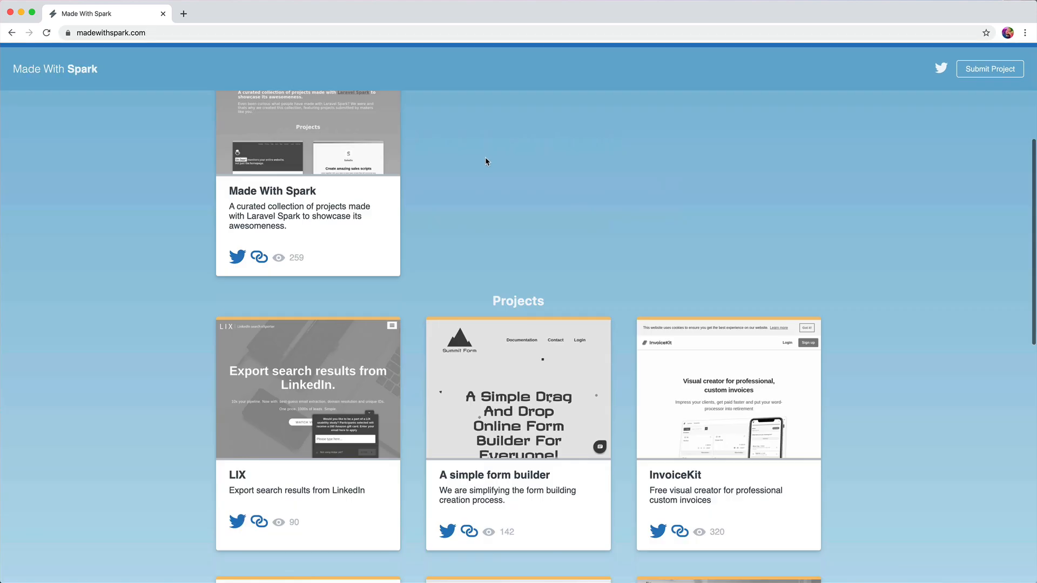
scroll(up, 3)
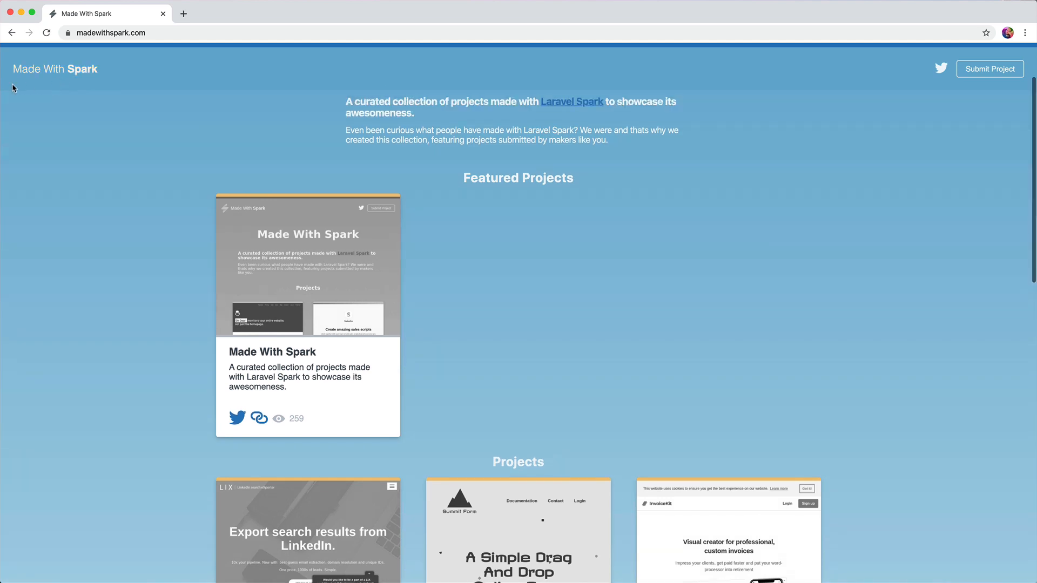
scroll(down, 3)
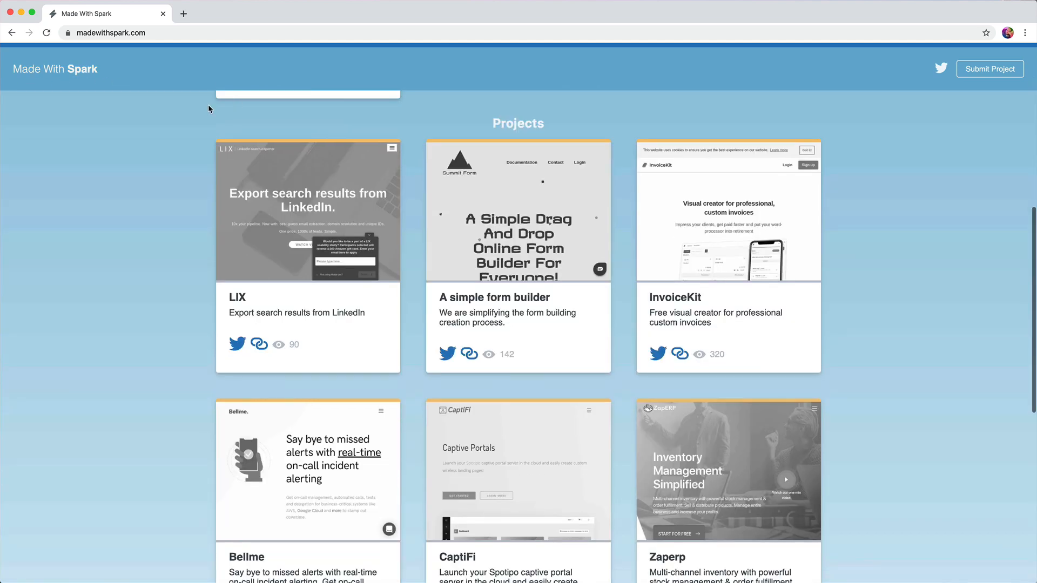
scroll(up, 3)
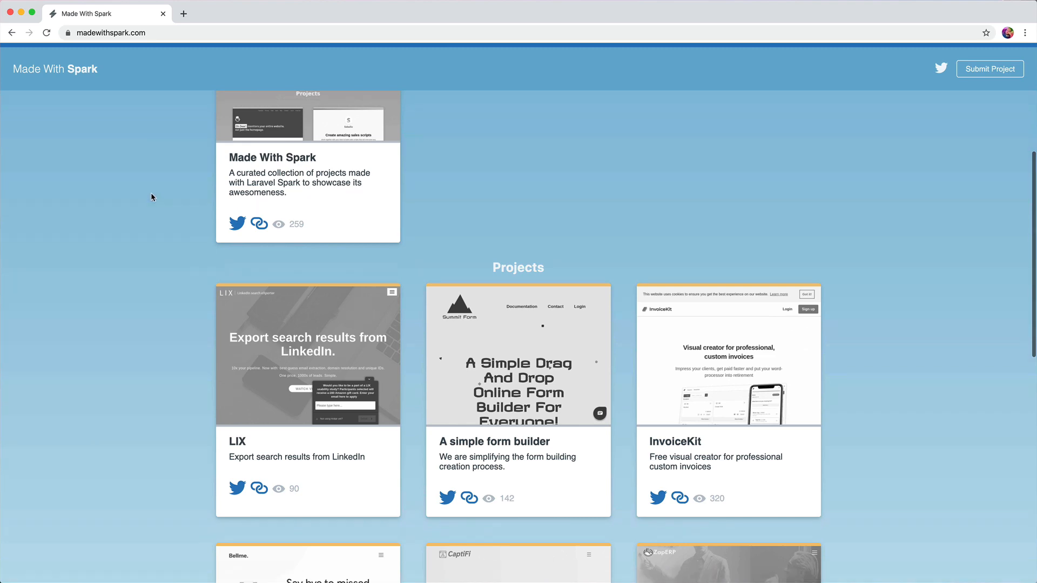
mouse_move(144, 308)
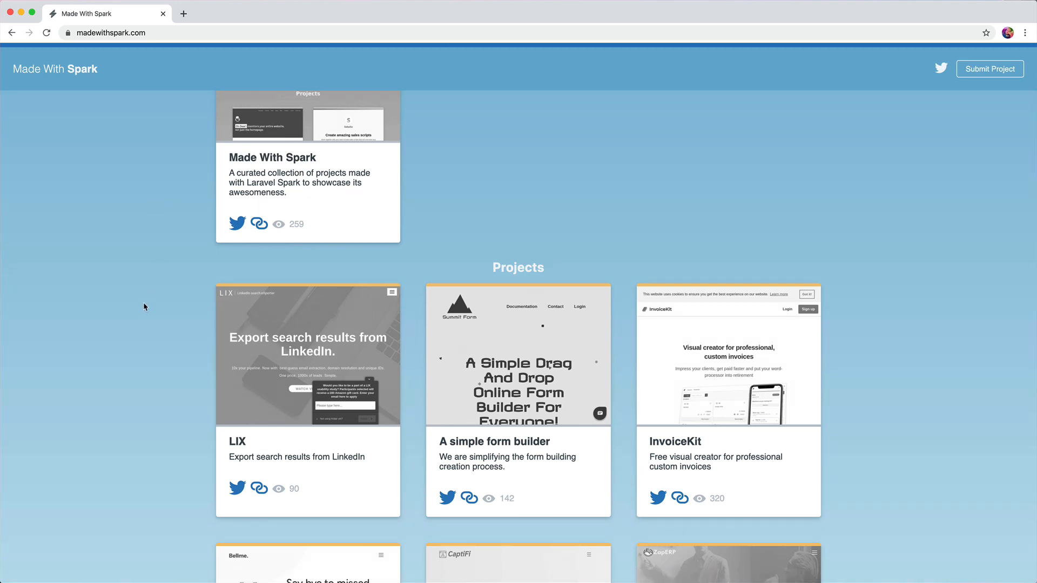
mouse_move(164, 302)
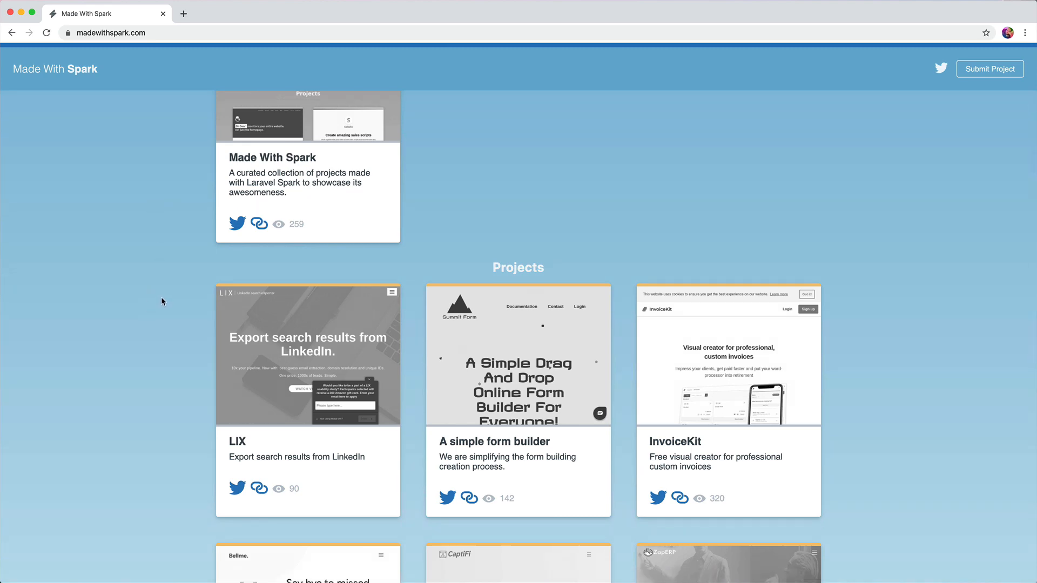
Go to page 2 and scroll through the Change Lager, Travito and EVENPULSE cards
scroll(down, 3)
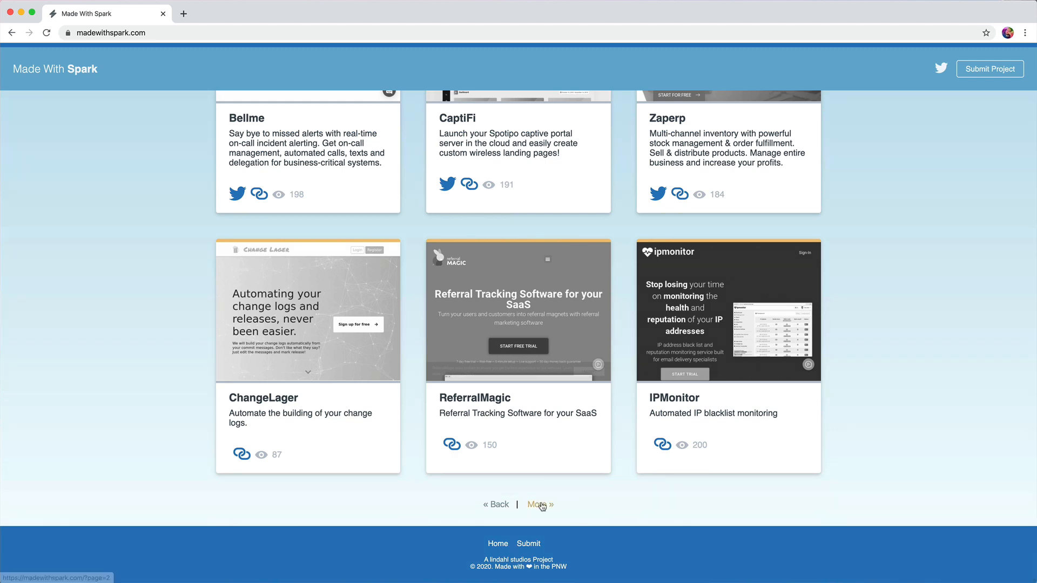
click(540, 505)
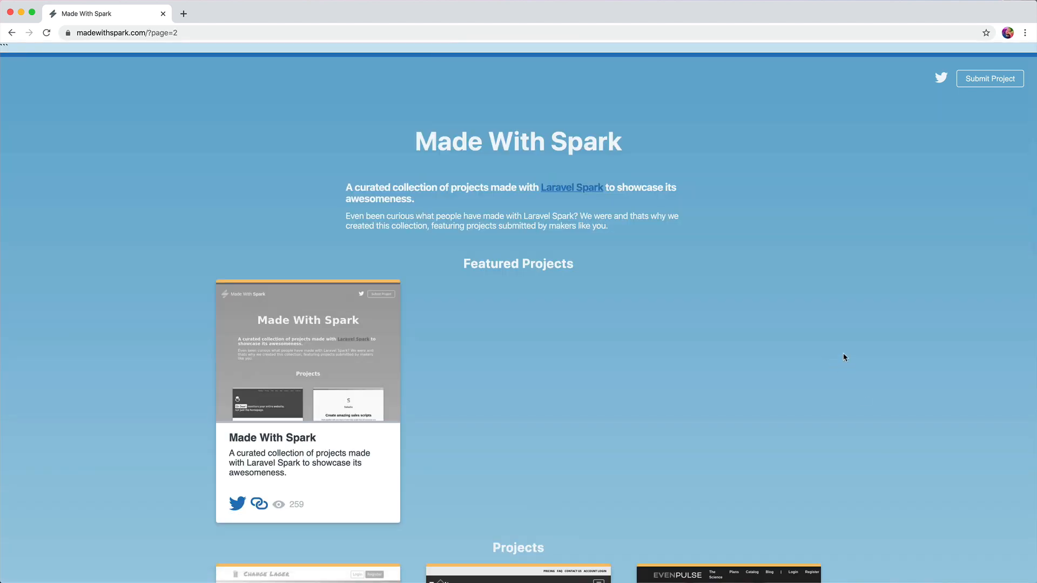
scroll(down, 3)
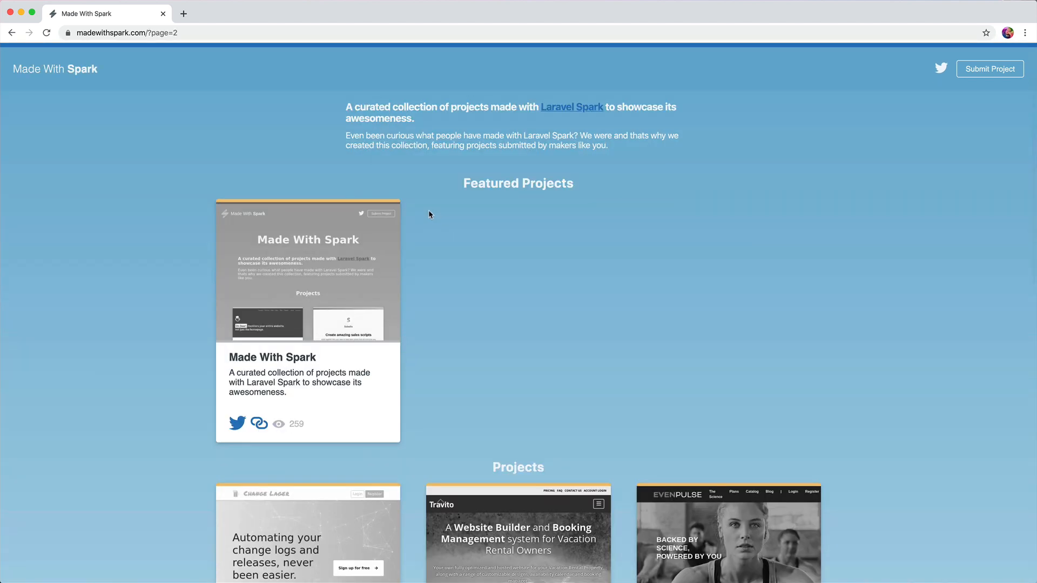
scroll(down, 3)
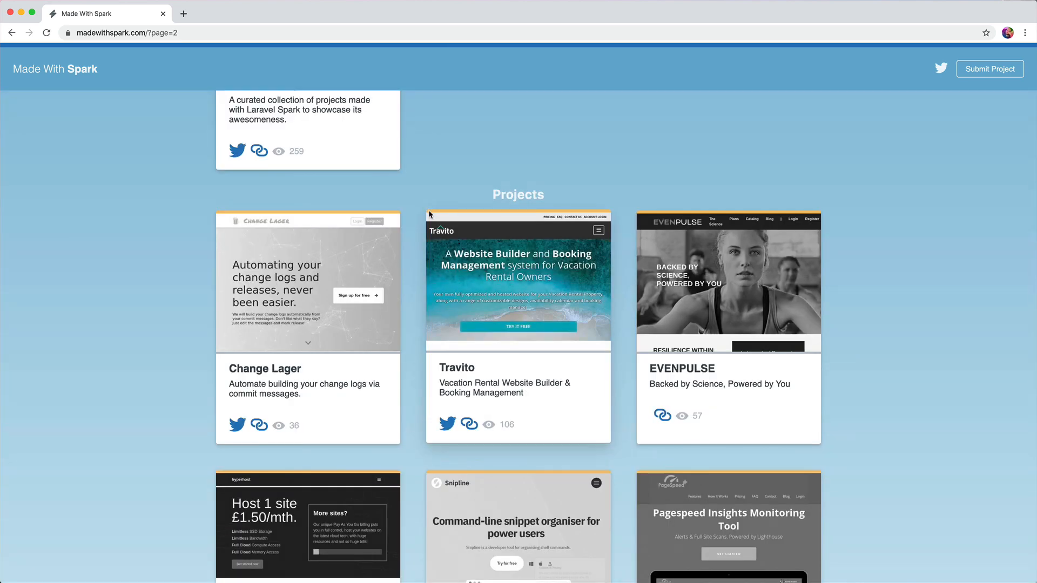